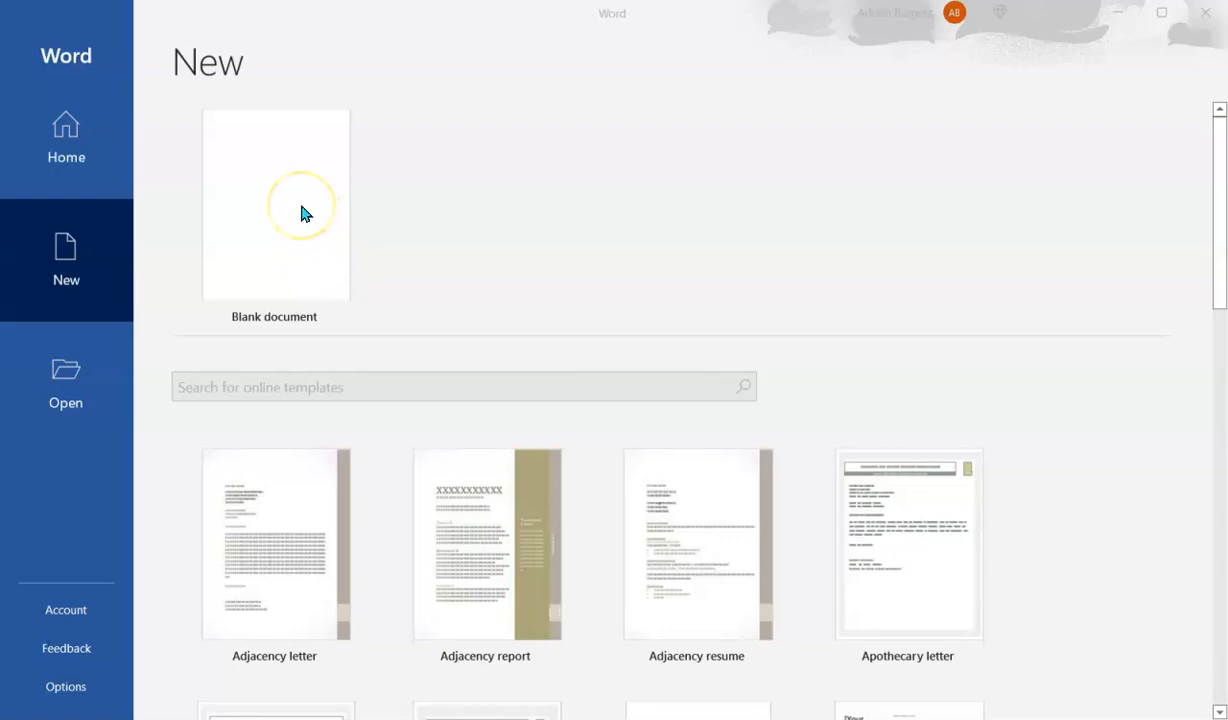
- Create a new blank document (Document1) as the starting point
{"action": "left_click", "coordinate": [304, 212]}
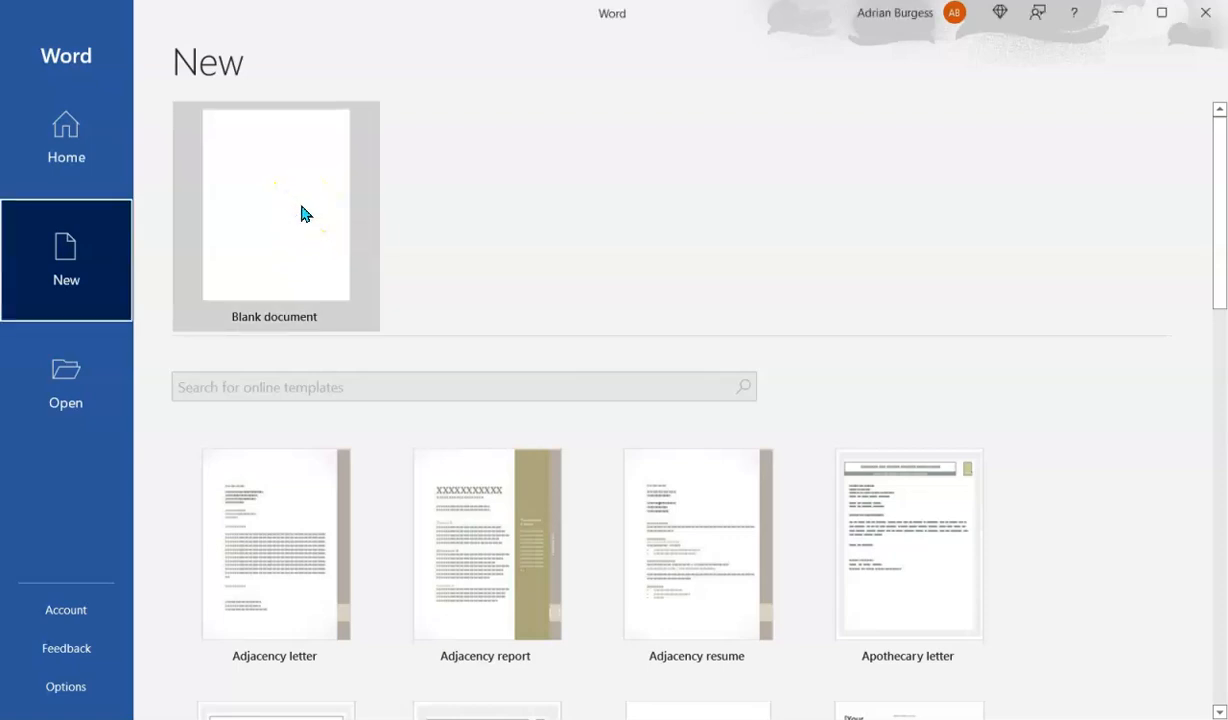
{"action": "mouse_move", "coordinate": [304, 212]}
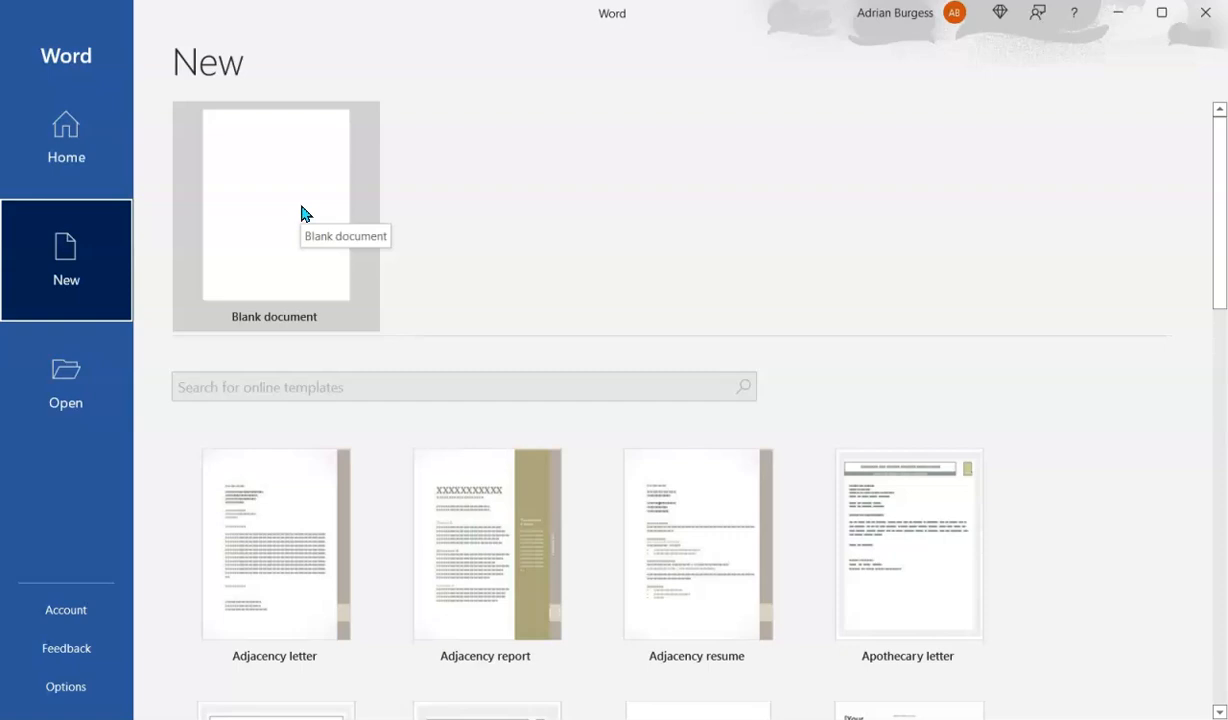
{"action": "left_click", "coordinate": [276, 204]}
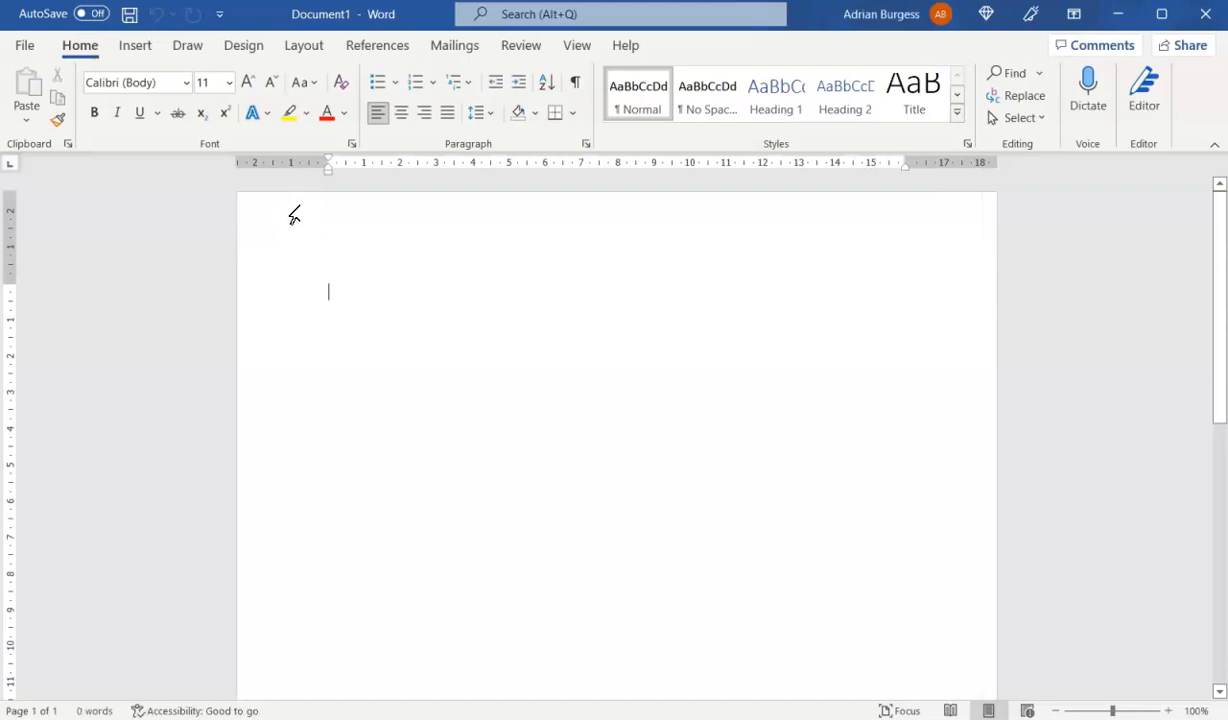
{"action": "mouse_move", "coordinate": [420, 236]}
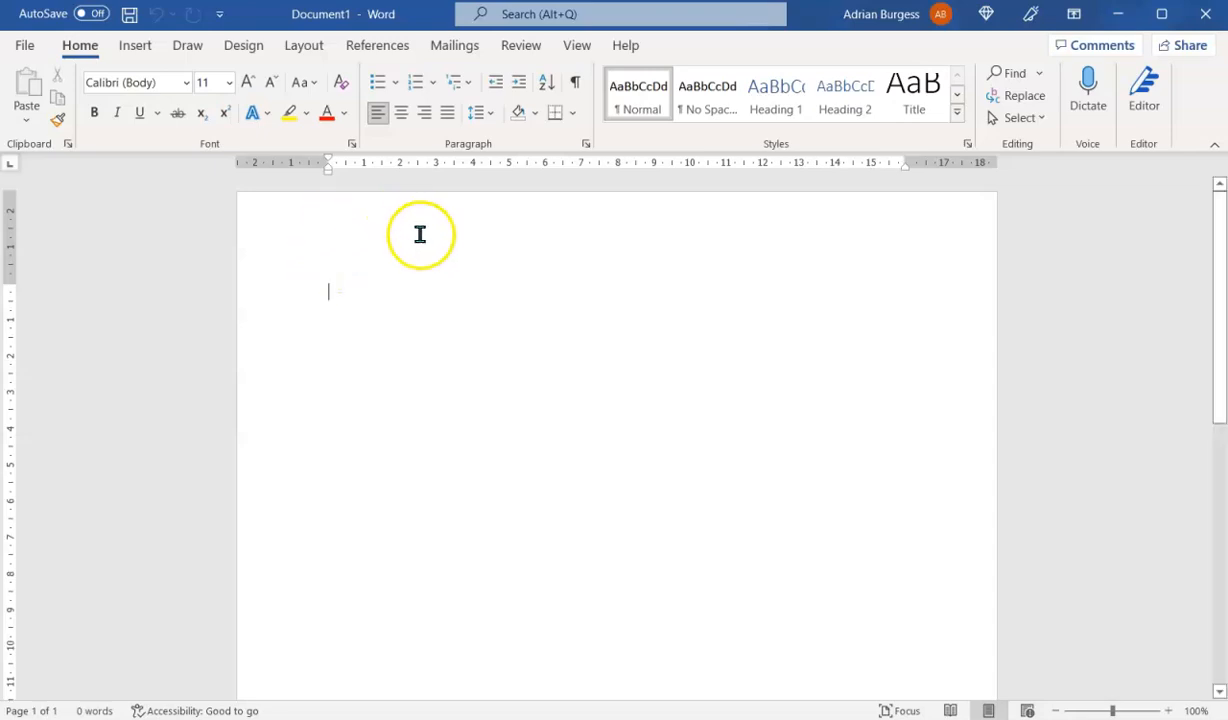
{"action": "mouse_move", "coordinate": [420, 278]}
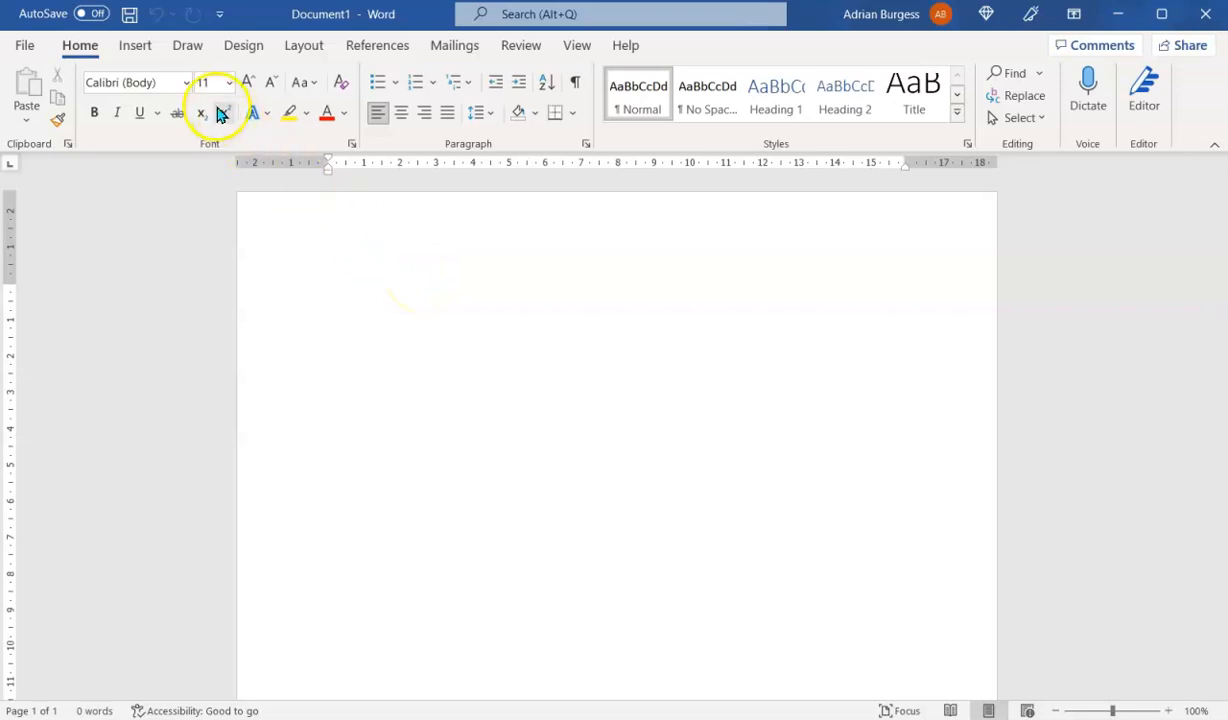
{"action": "mouse_move", "coordinate": [140, 84]}
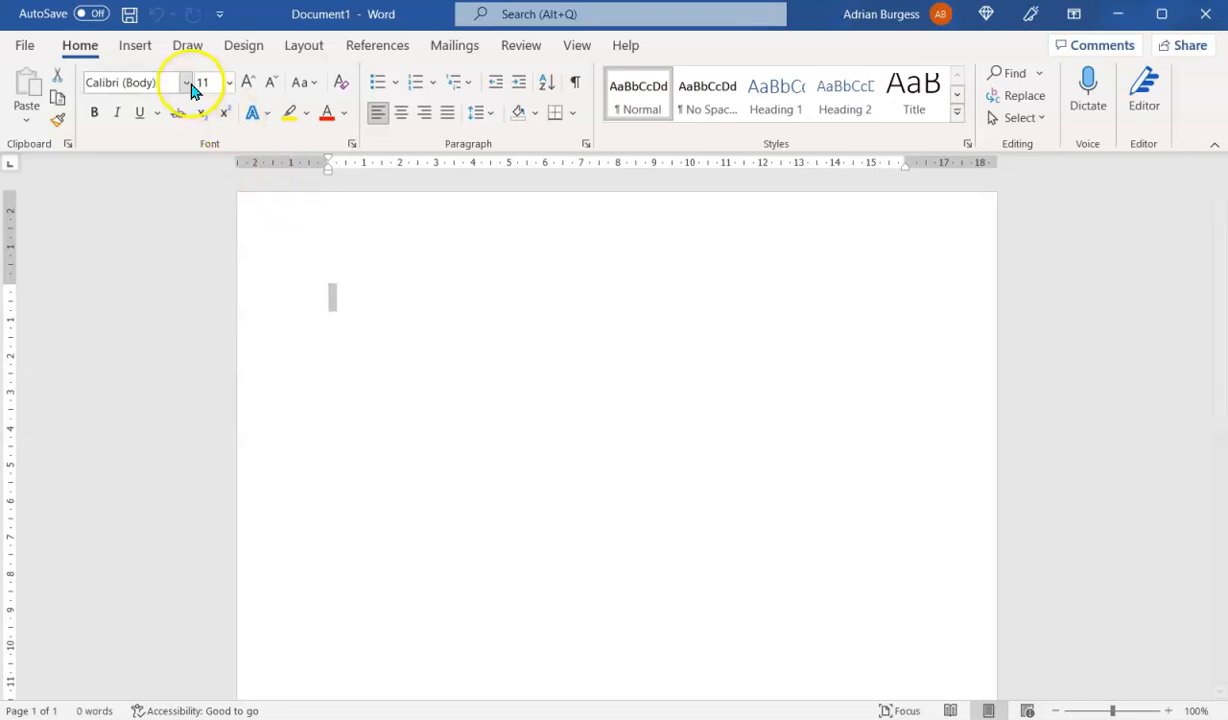
- Set the font to Arial at 12 point, settling back on 12 after briefly trying 14
{"action": "left_click", "coordinate": [188, 84]}
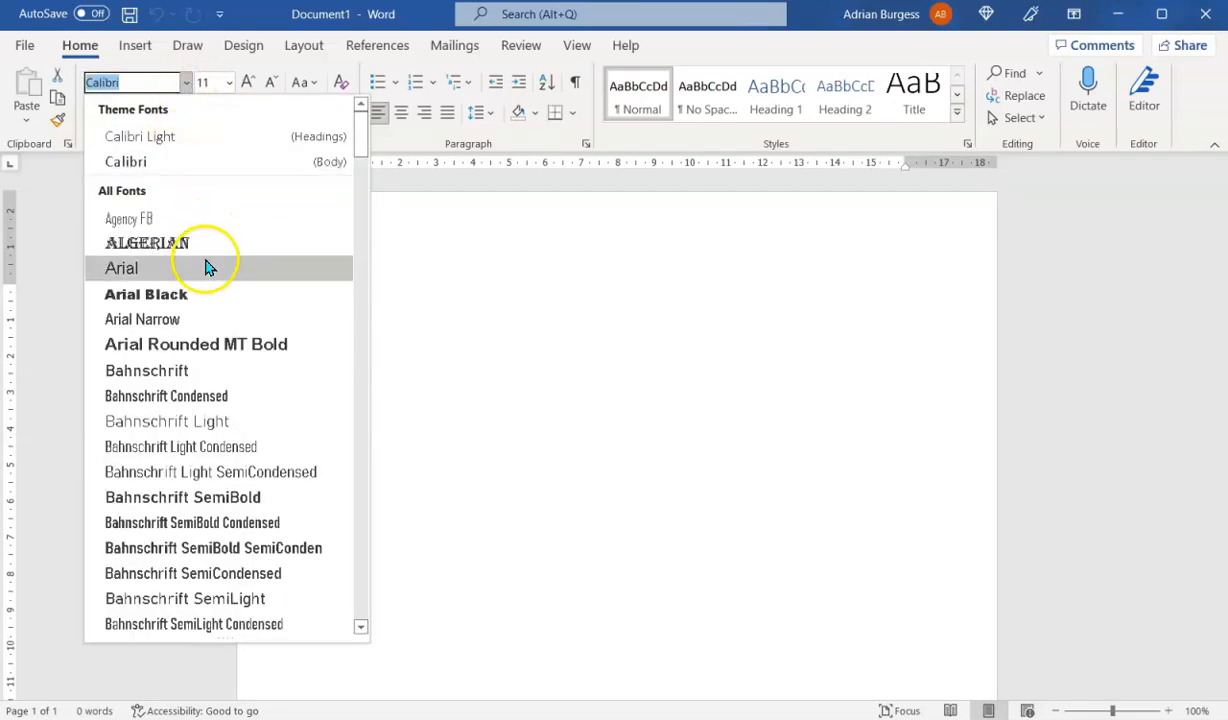
{"action": "left_click", "coordinate": [120, 268]}
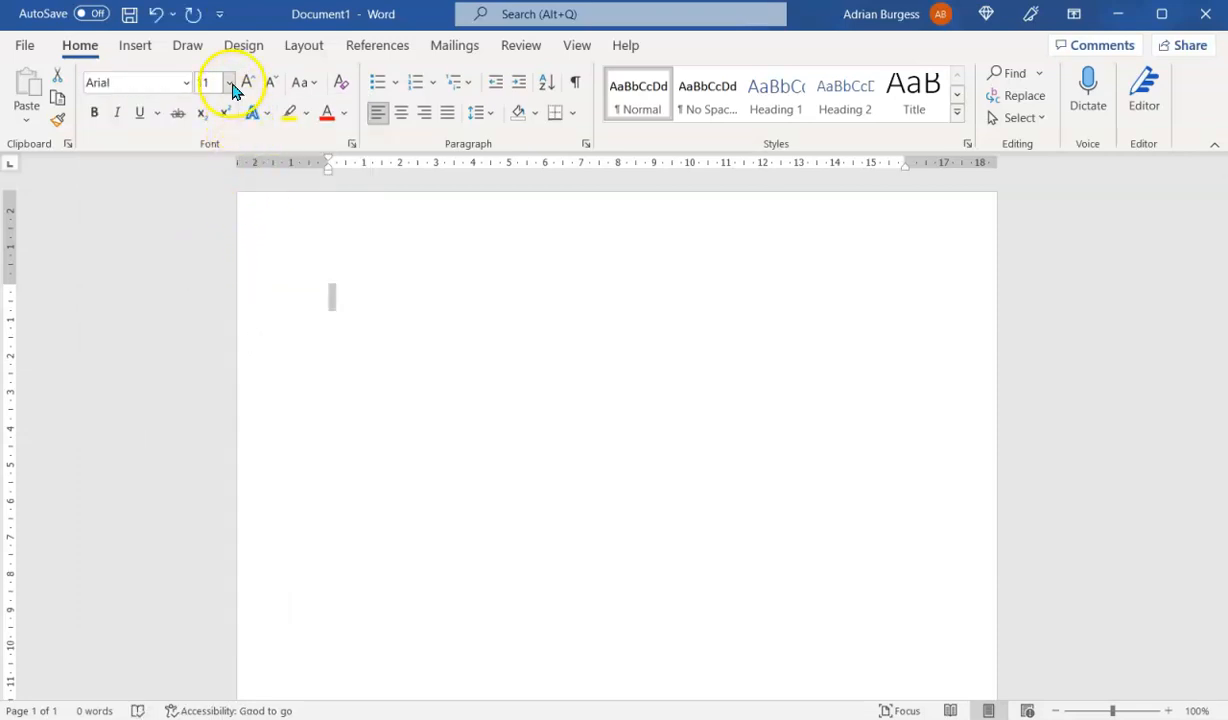
{"action": "left_click", "coordinate": [228, 82]}
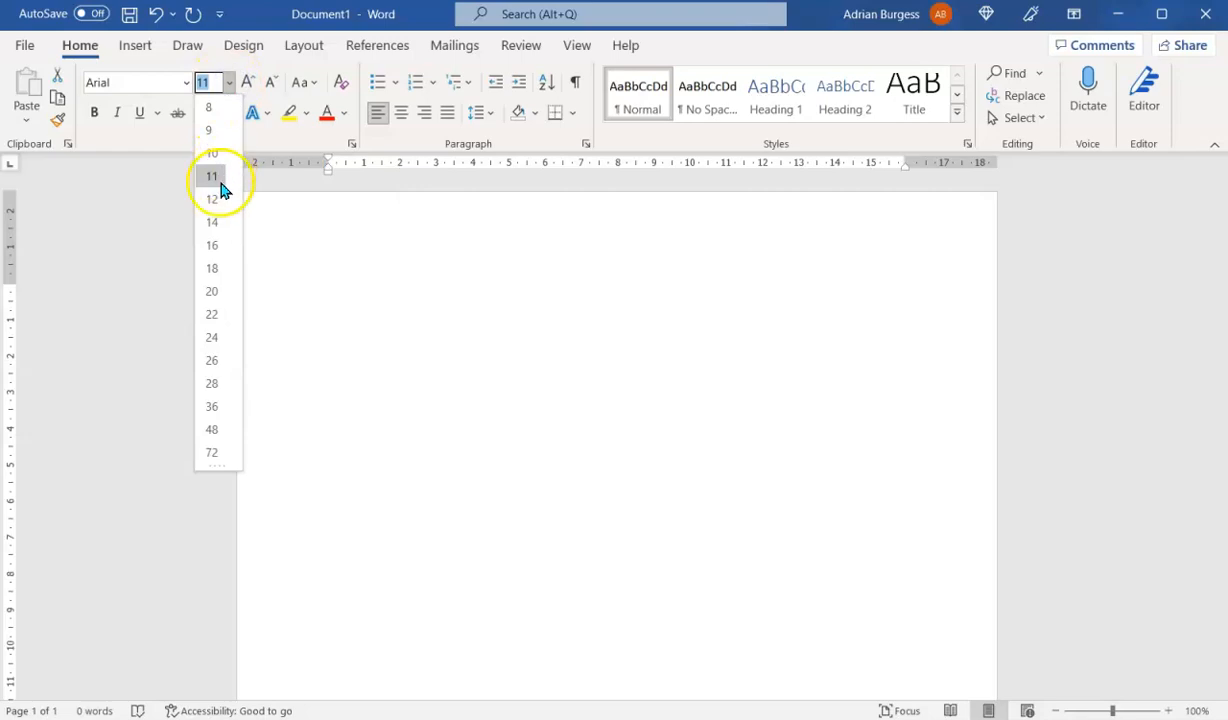
{"action": "left_click", "coordinate": [212, 200]}
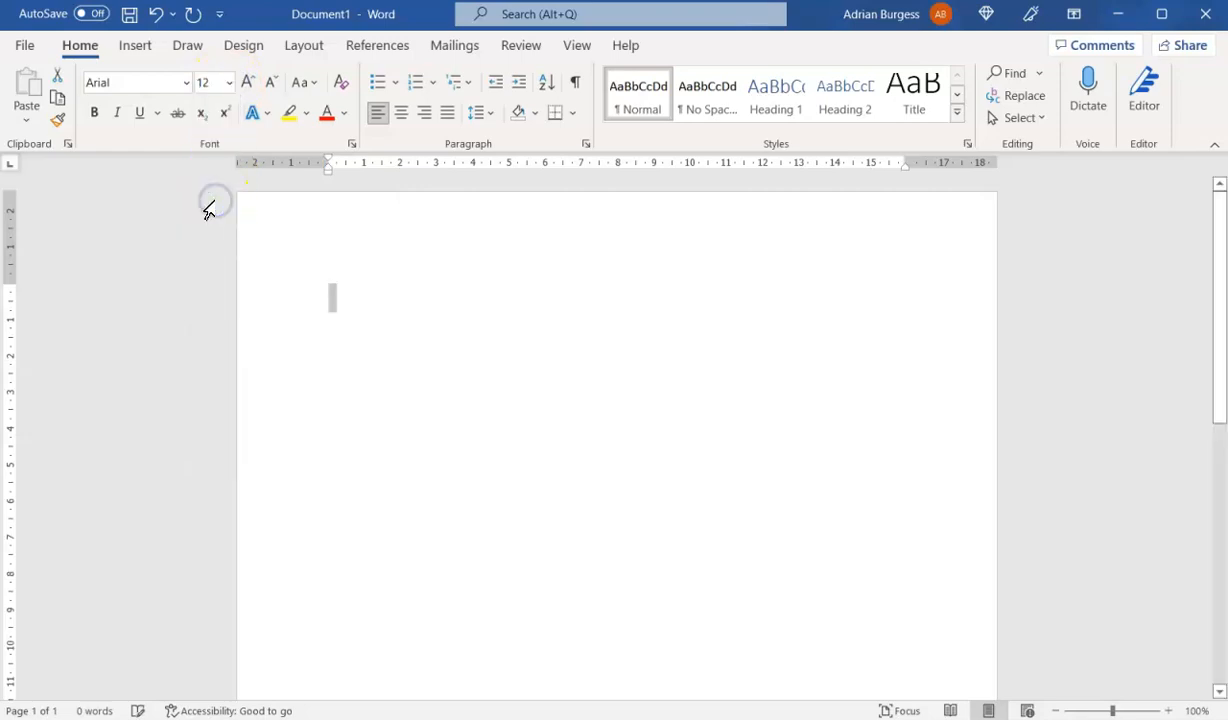
{"action": "left_click", "coordinate": [246, 82]}
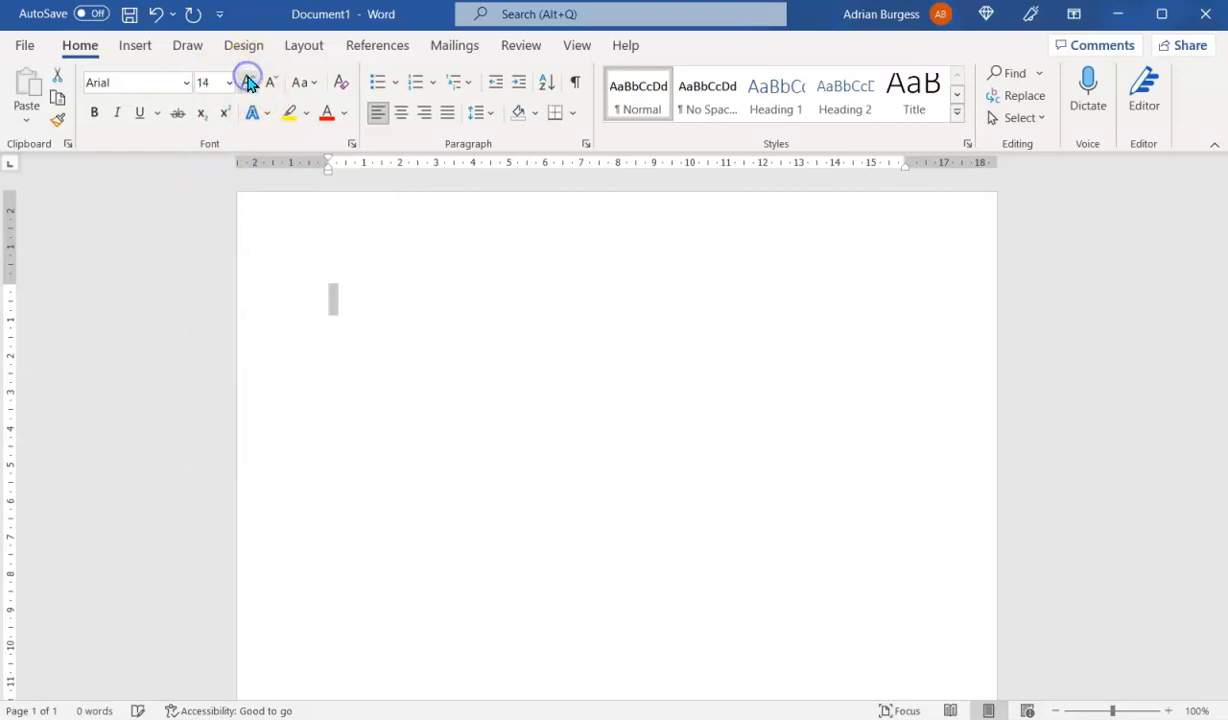
{"action": "left_click", "coordinate": [276, 82]}
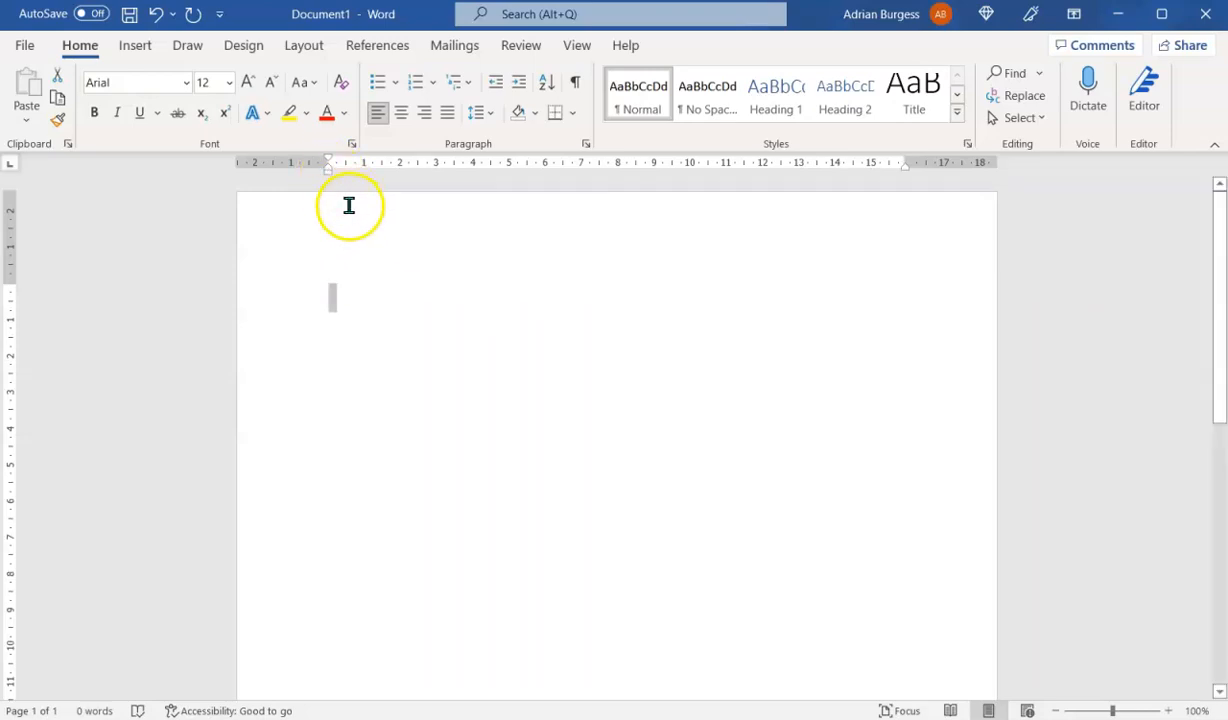
{"action": "mouse_move", "coordinate": [332, 162]}
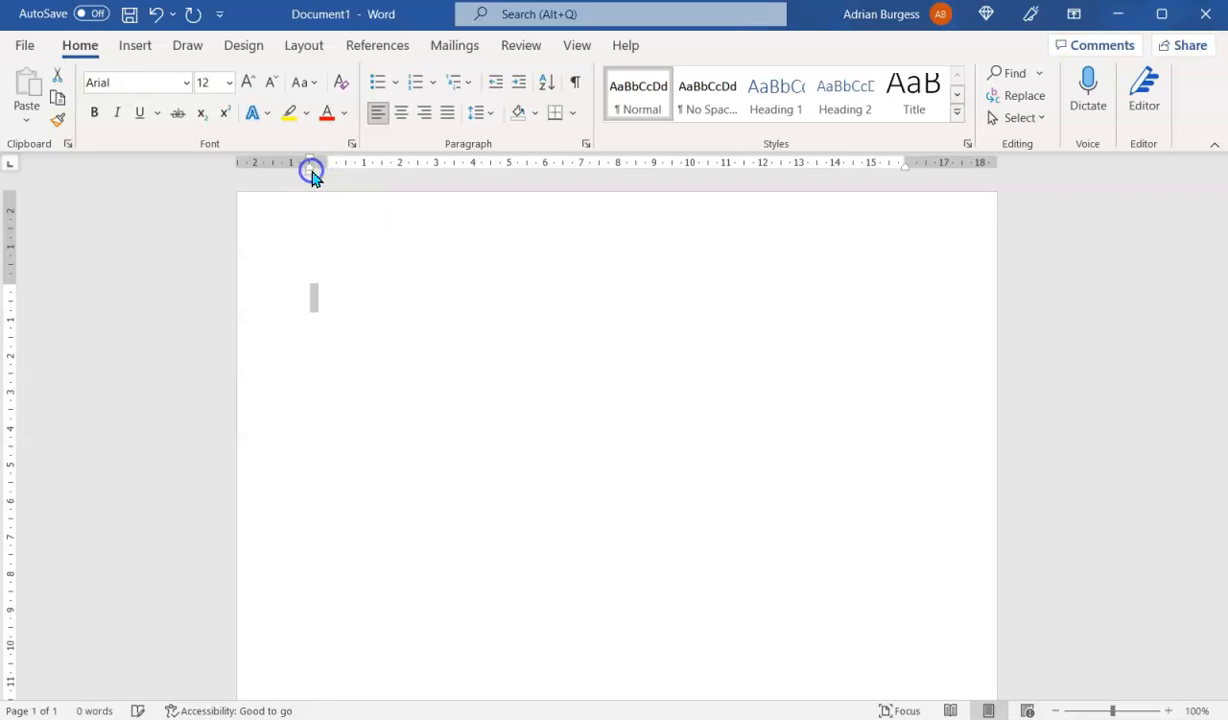
{"action": "mouse_move", "coordinate": [312, 172]}
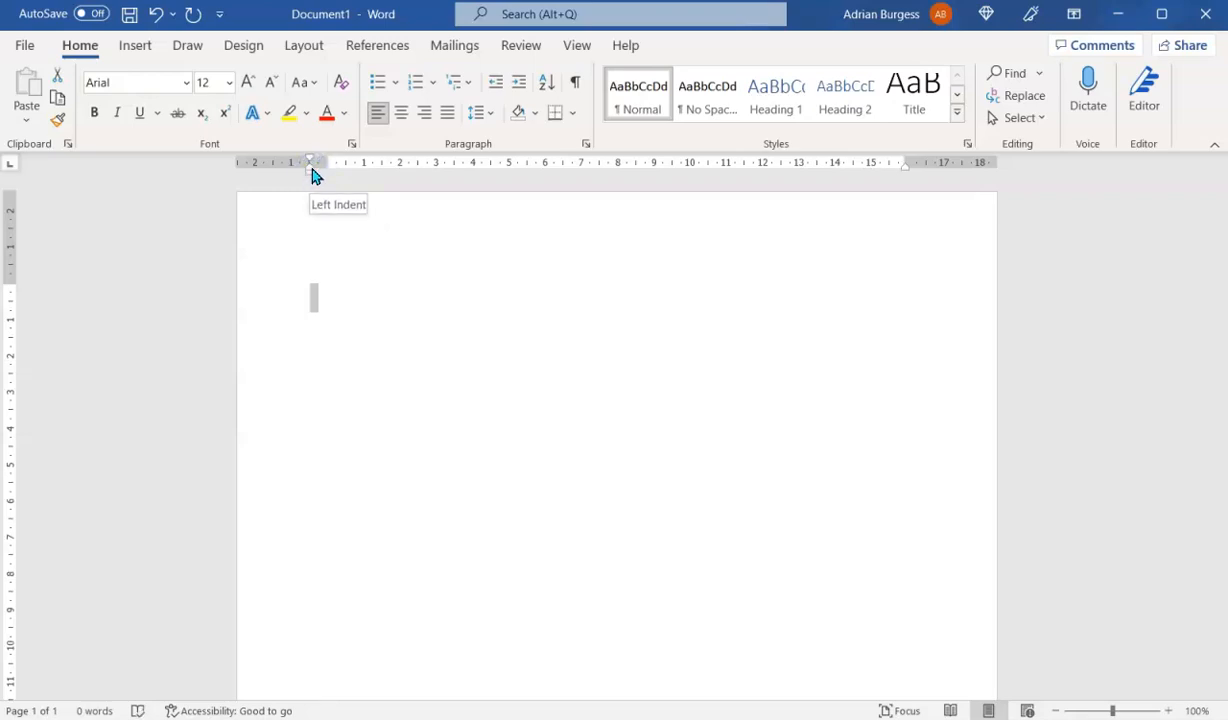
{"action": "mouse_move", "coordinate": [832, 194]}
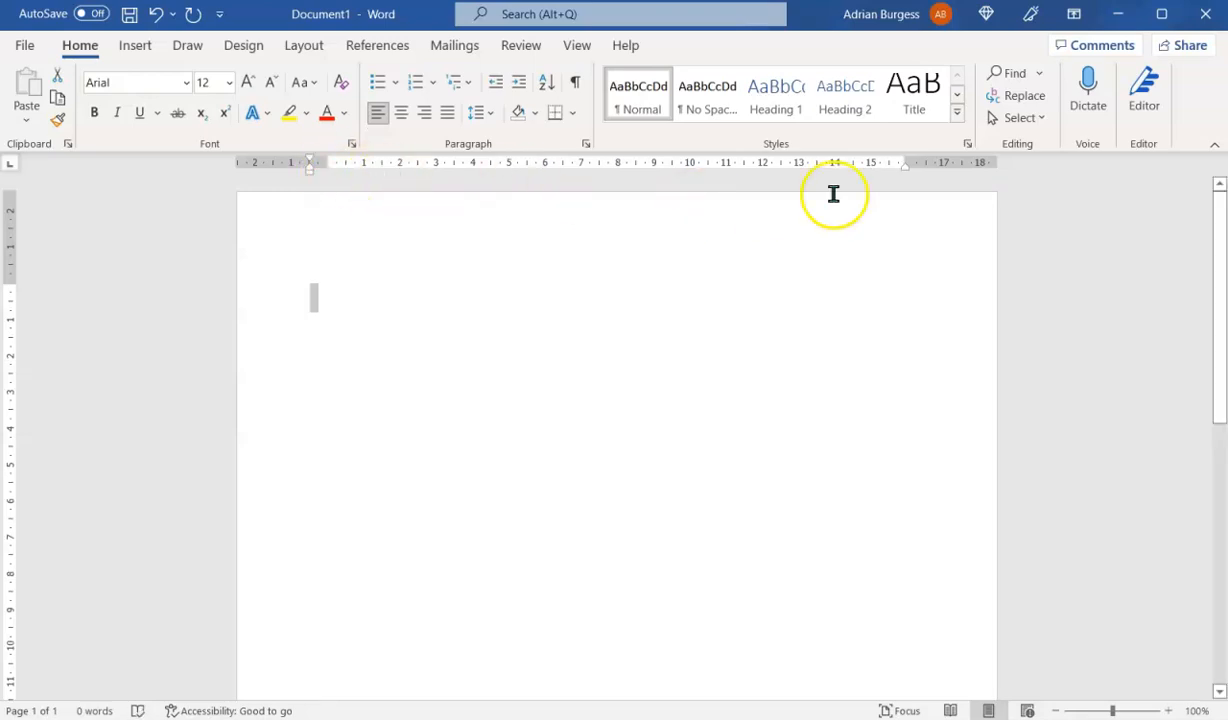
{"action": "mouse_move", "coordinate": [910, 176]}
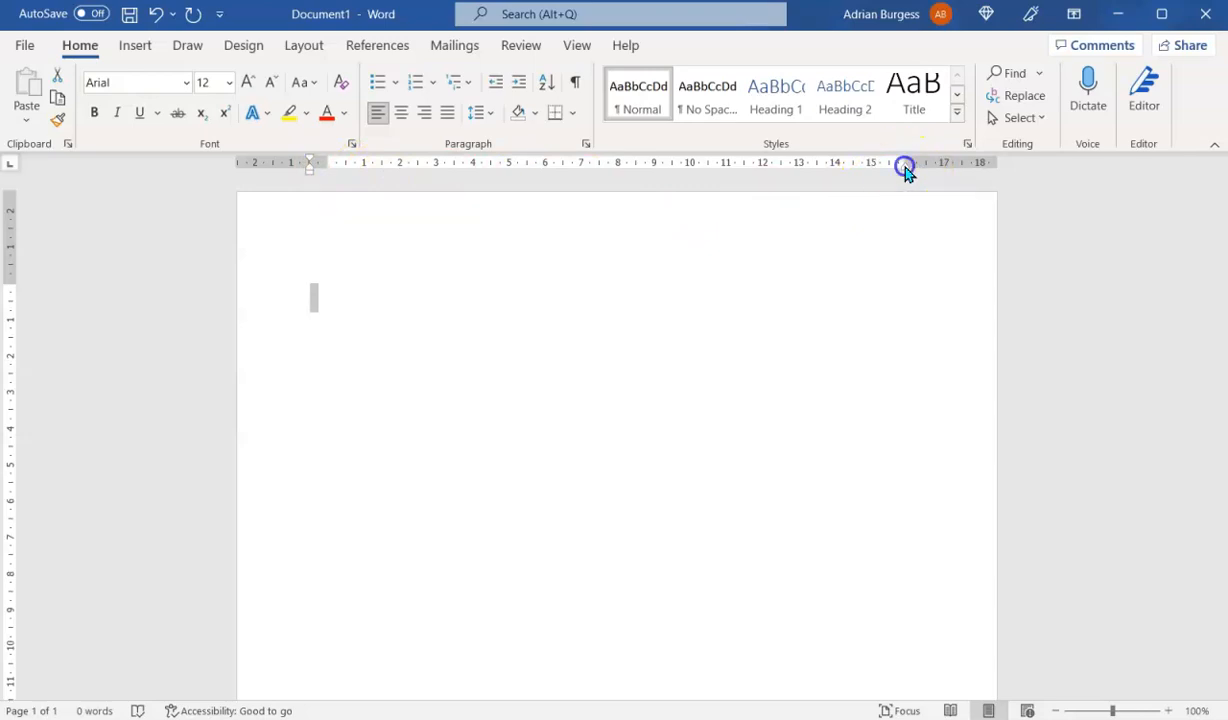
- Drag the right indent marker on the ruler outward toward the page edge
{"action": "left_click_drag", "start_coordinate": [904, 168], "coordinate": [924, 168]}
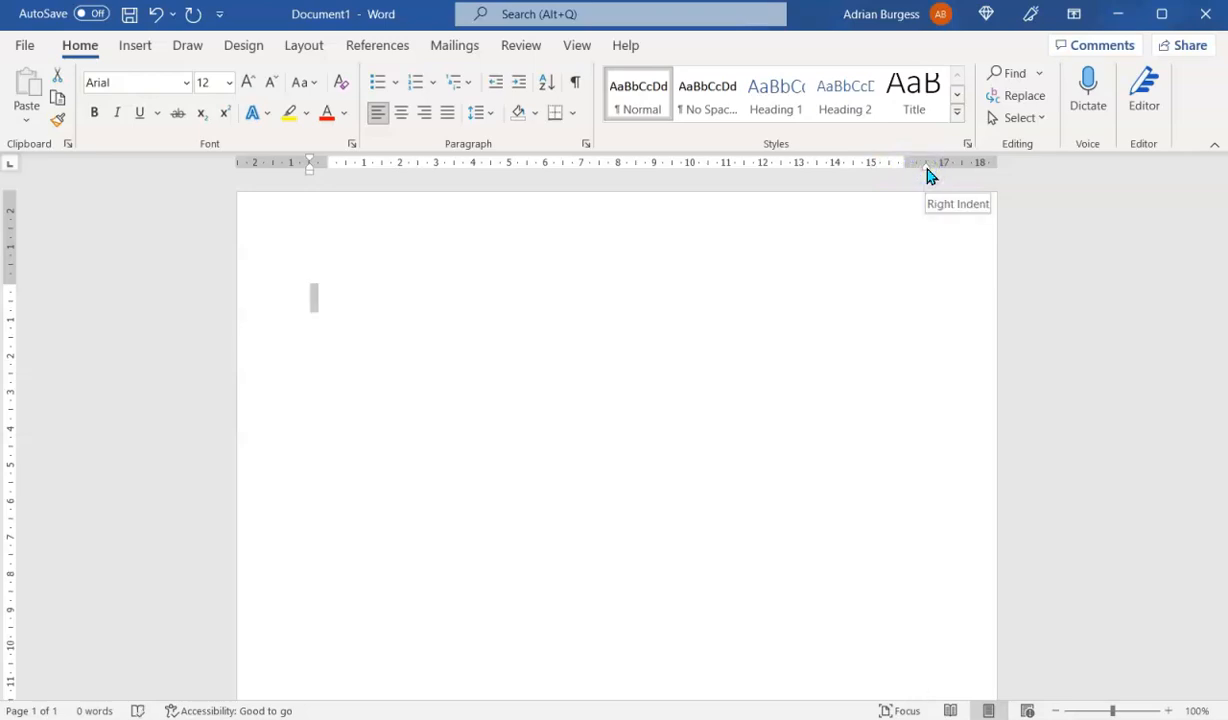
{"action": "mouse_move", "coordinate": [208, 300]}
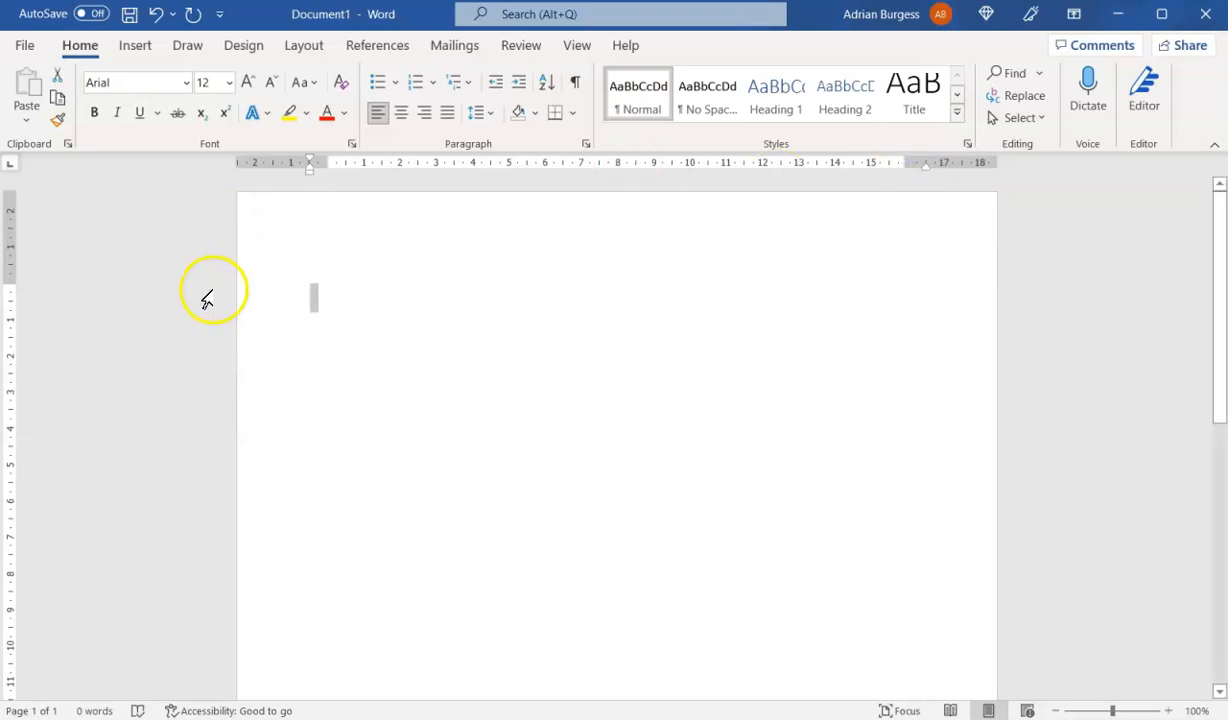
{"action": "mouse_move", "coordinate": [16, 308]}
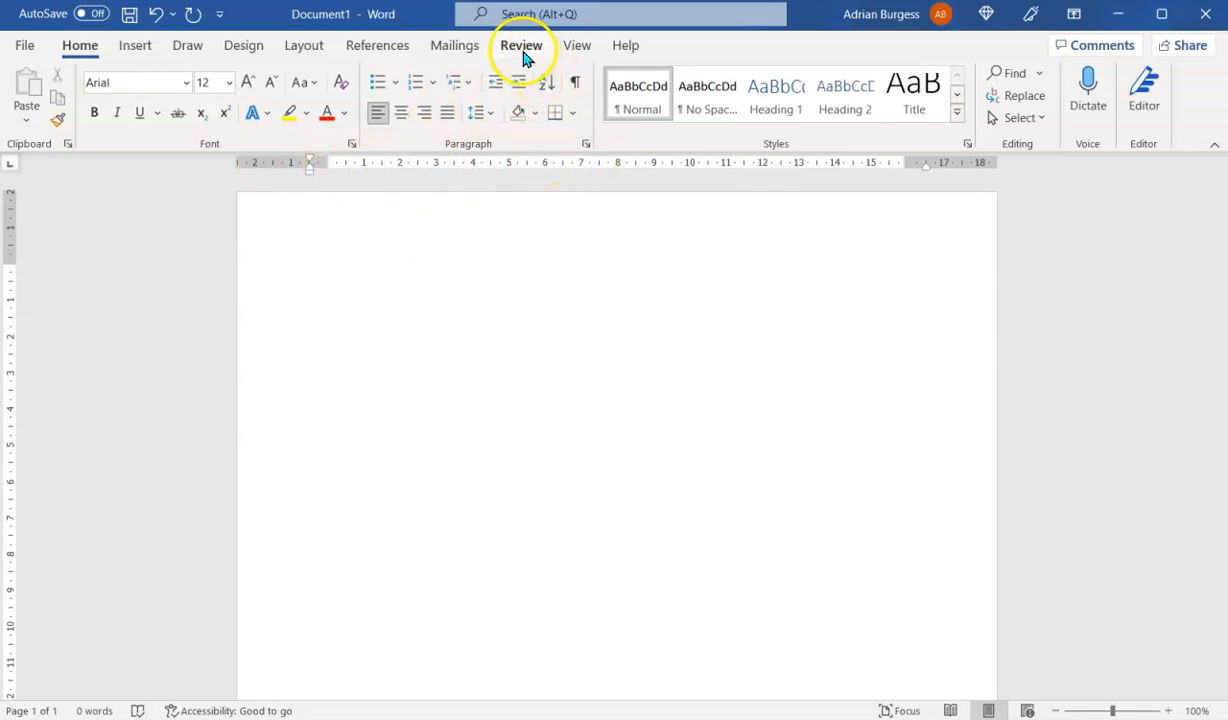
{"action": "left_click", "coordinate": [576, 44]}
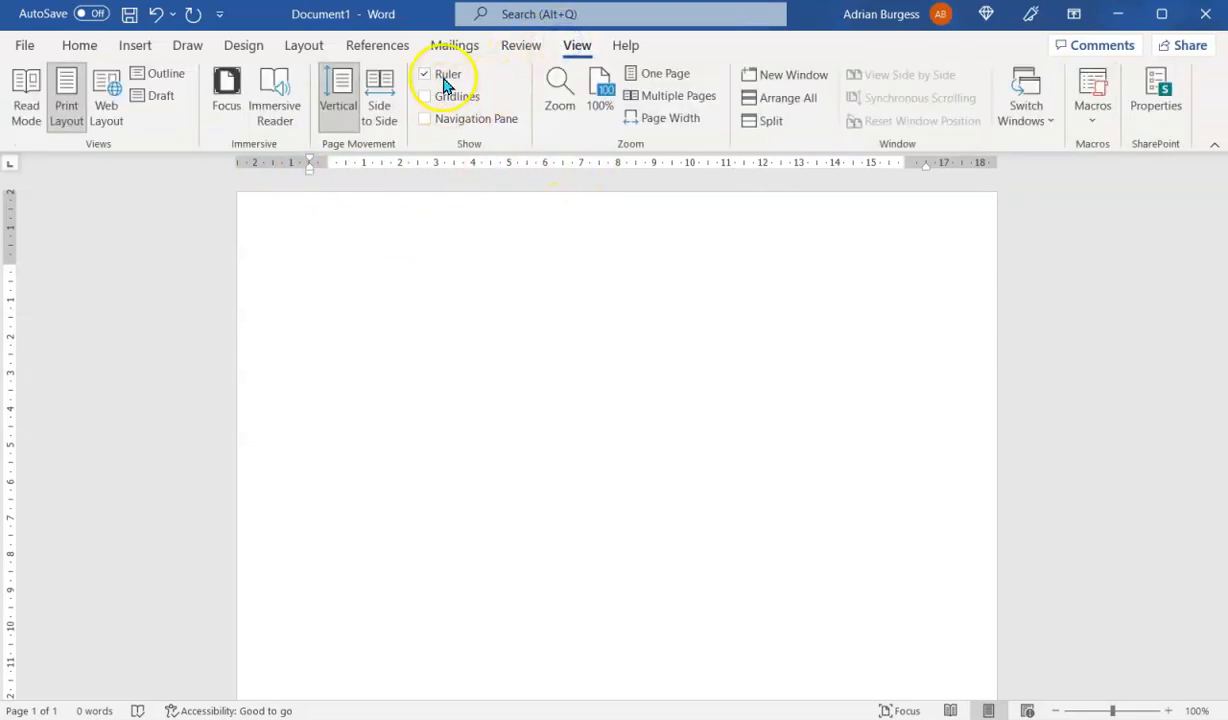
{"action": "mouse_move", "coordinate": [424, 74]}
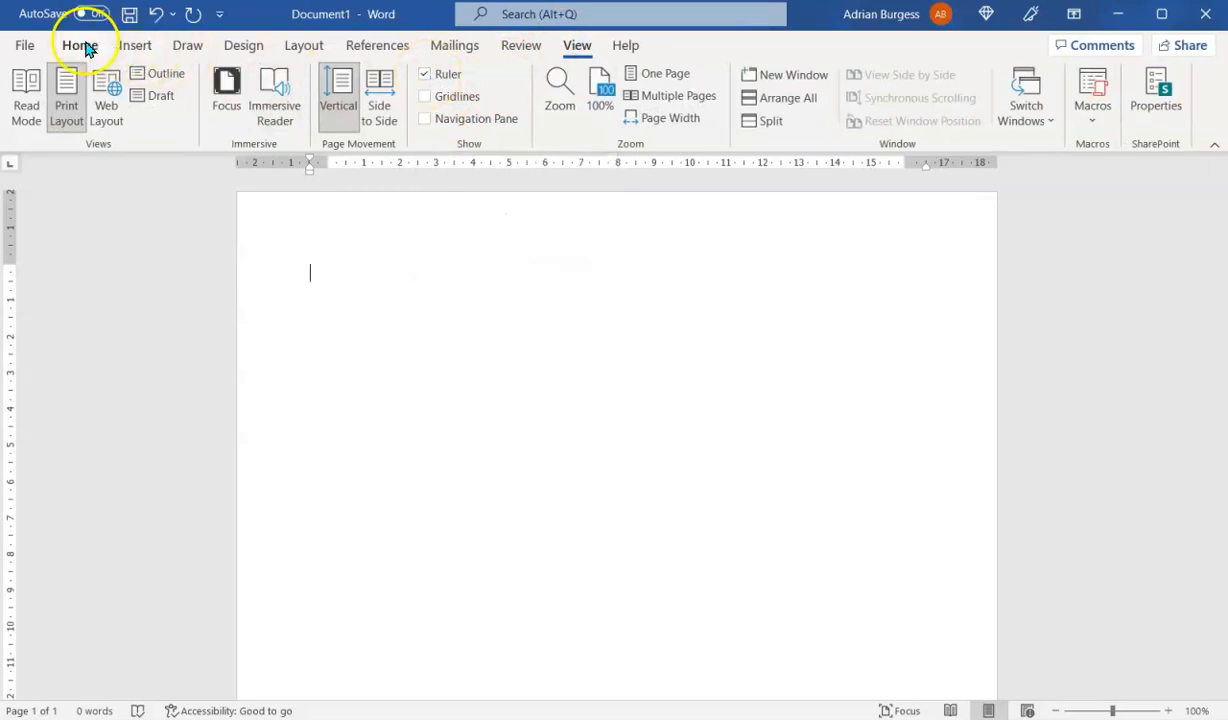
{"action": "left_click", "coordinate": [78, 46]}
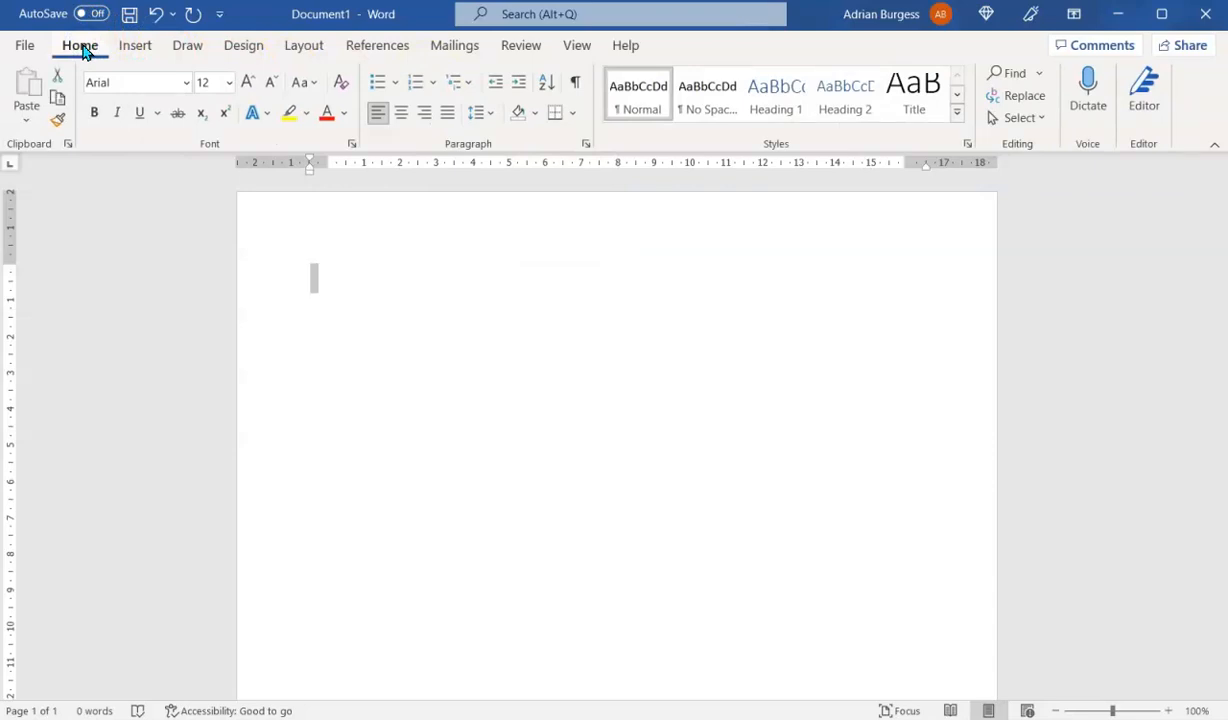
{"action": "mouse_move", "coordinate": [402, 112]}
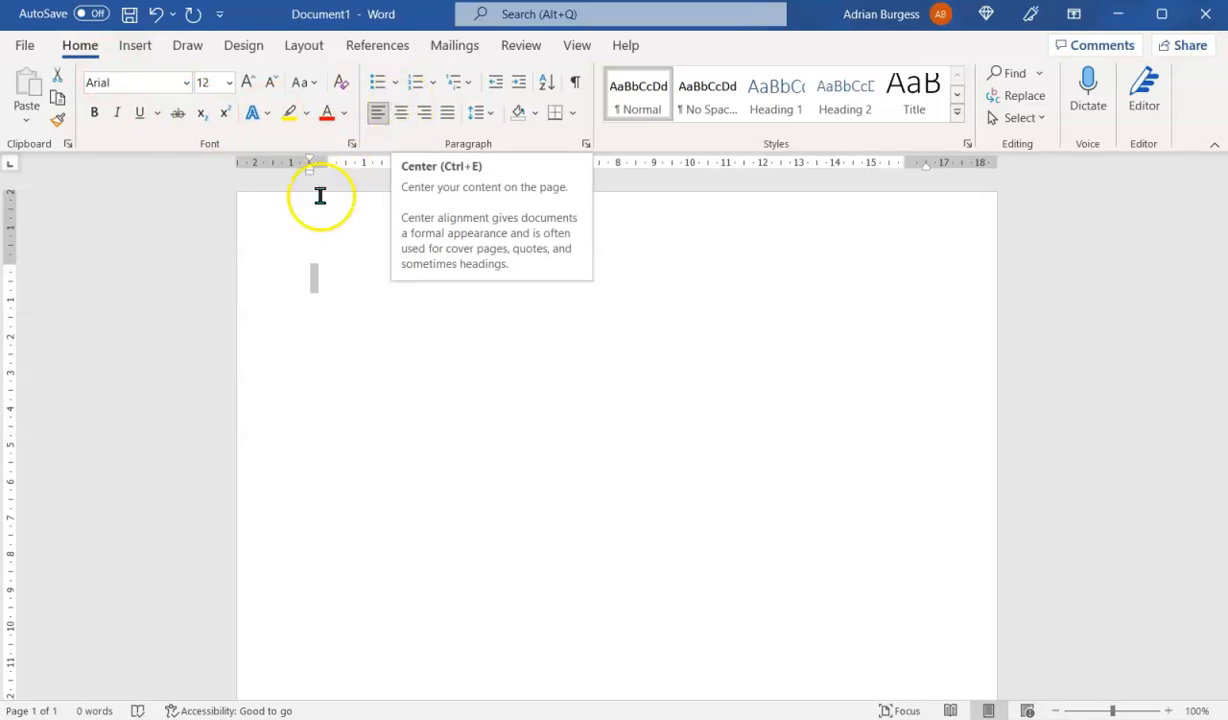
{"action": "mouse_move", "coordinate": [422, 166]}
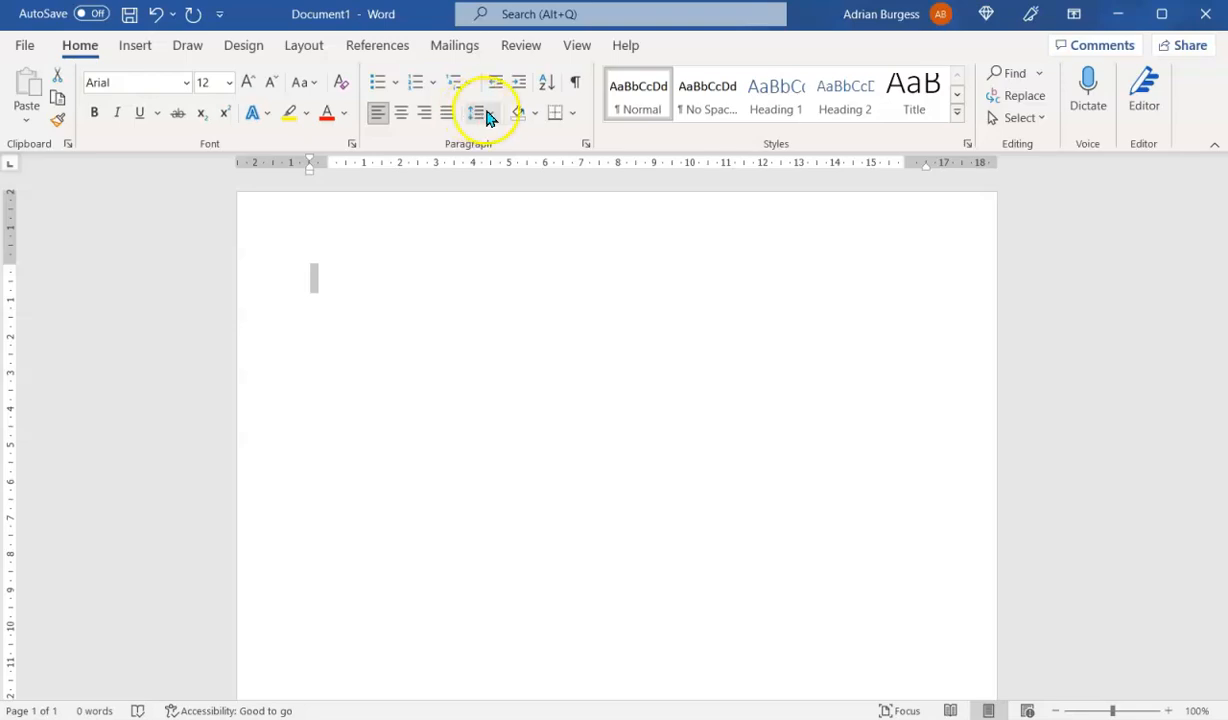
{"action": "mouse_move", "coordinate": [478, 112]}
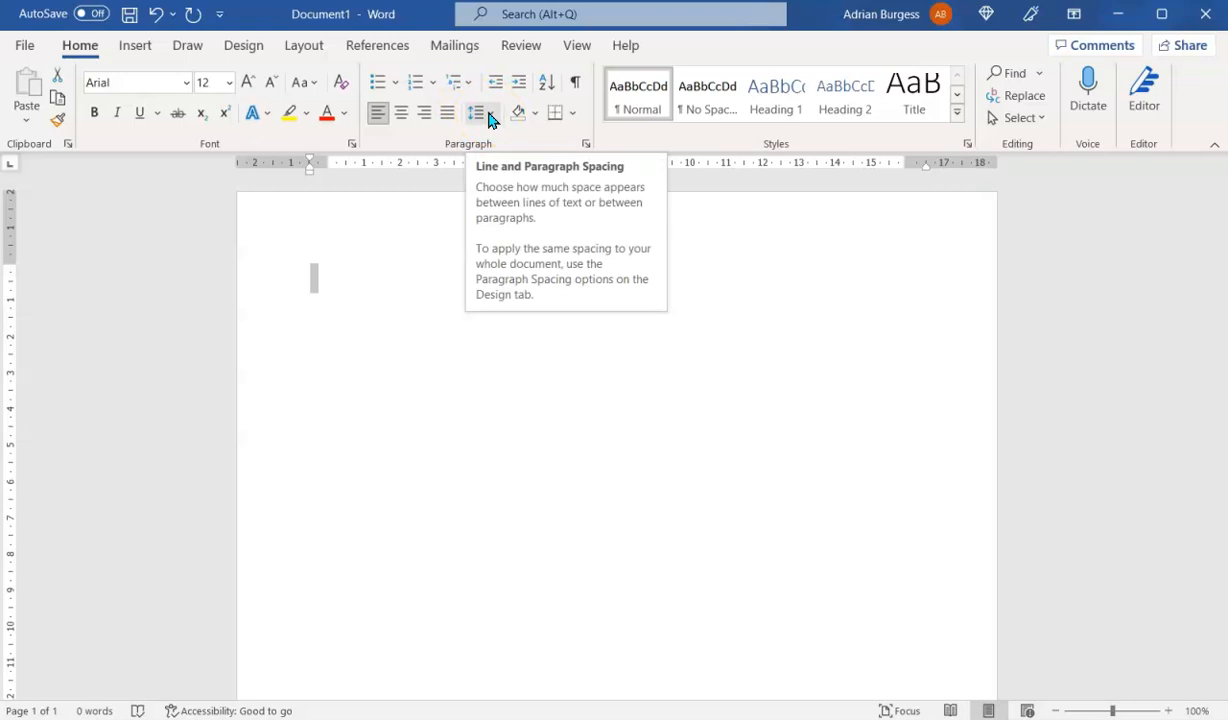
- Reach the Line Spacing Options to bring up the Paragraph settings dialog
{"action": "left_click", "coordinate": [478, 112]}
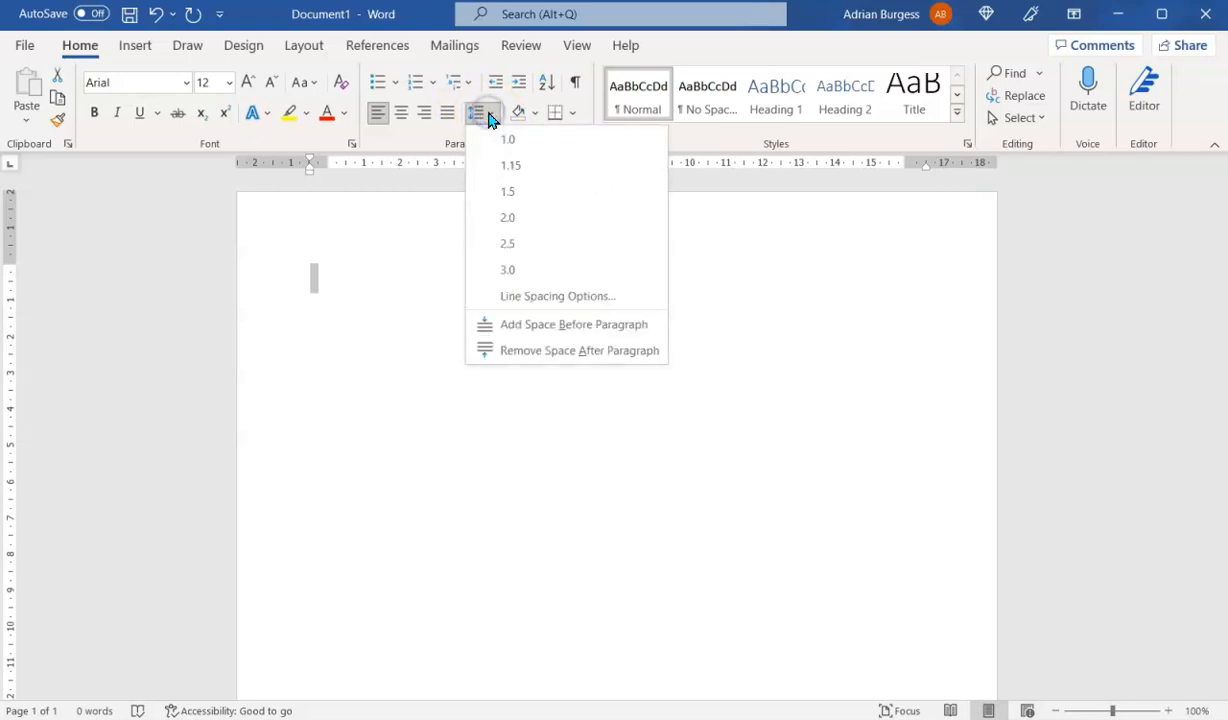
{"action": "mouse_move", "coordinate": [486, 120]}
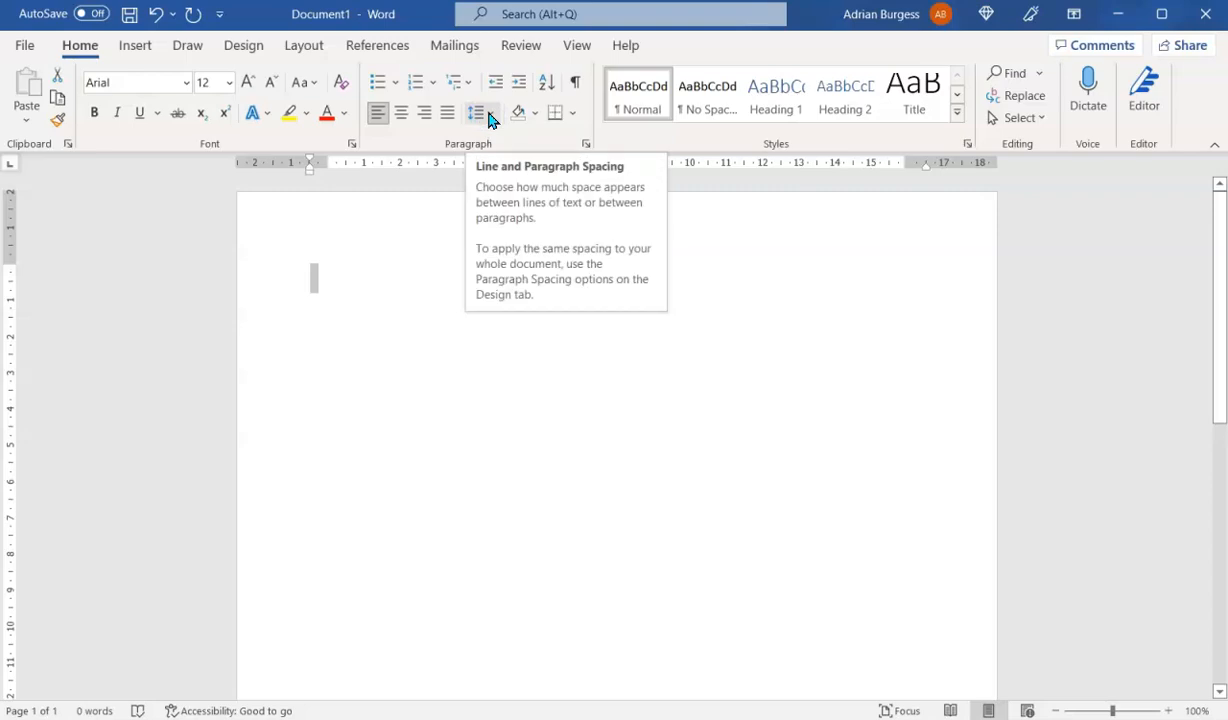
{"action": "left_click", "coordinate": [480, 112]}
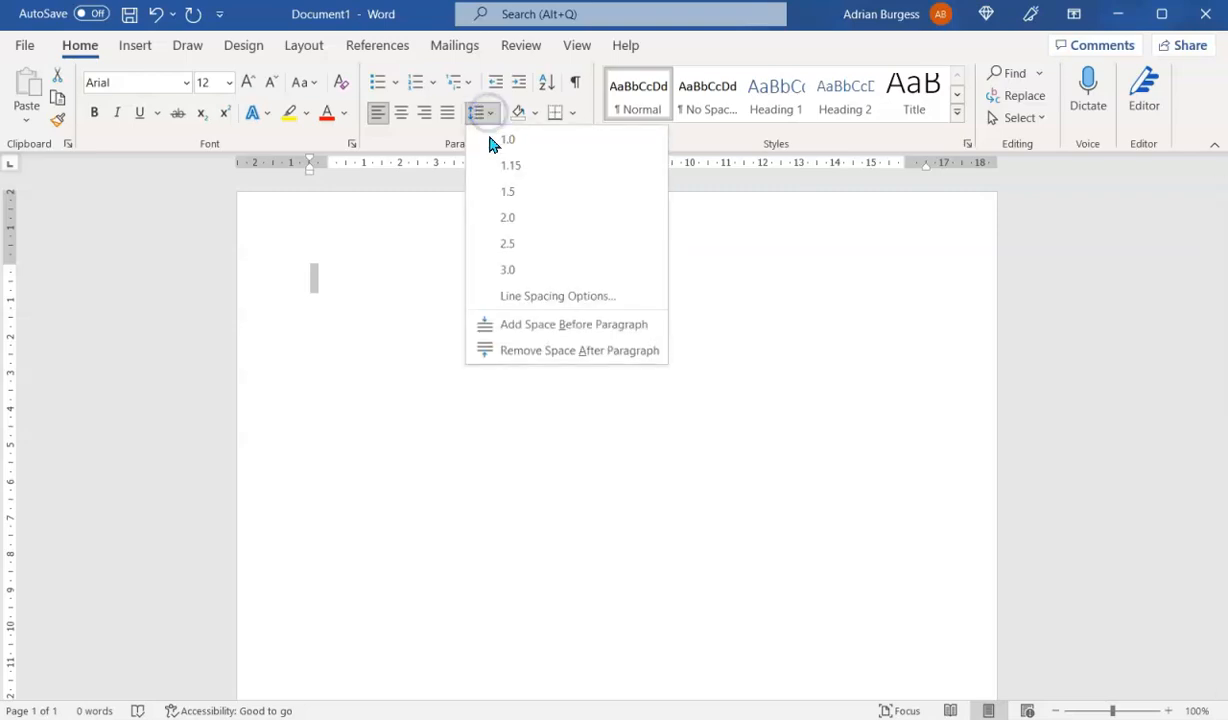
{"action": "mouse_move", "coordinate": [564, 296]}
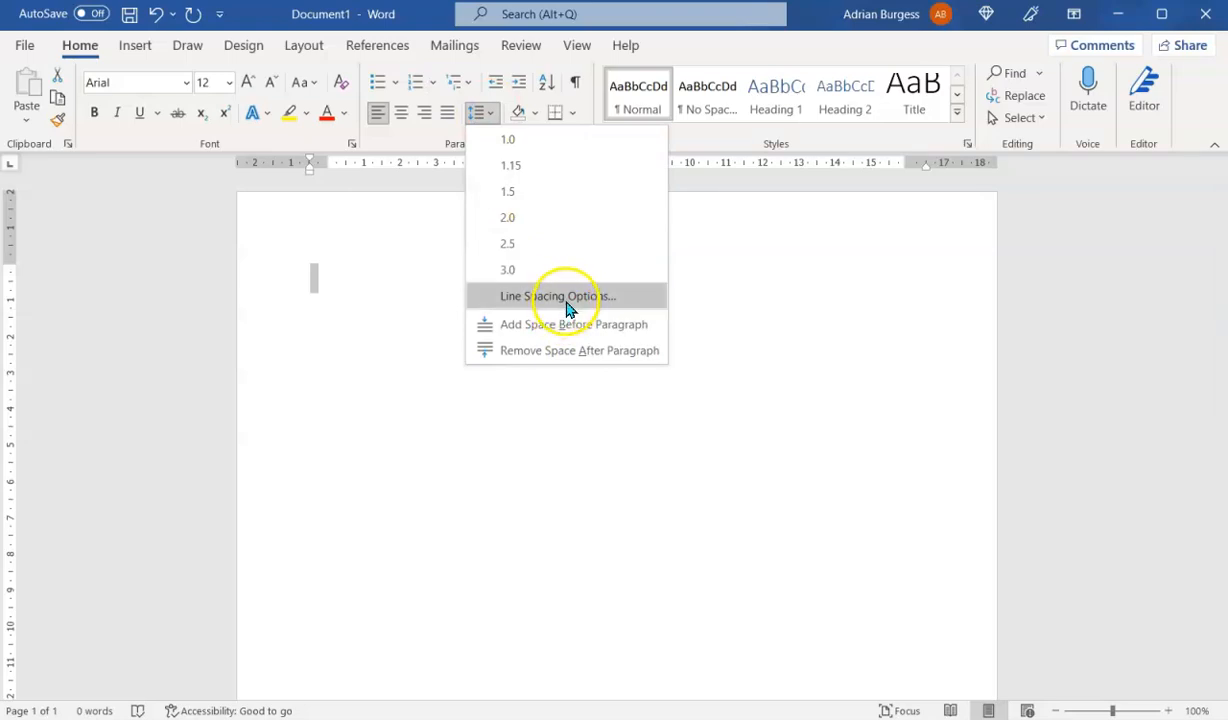
{"action": "mouse_move", "coordinate": [560, 318]}
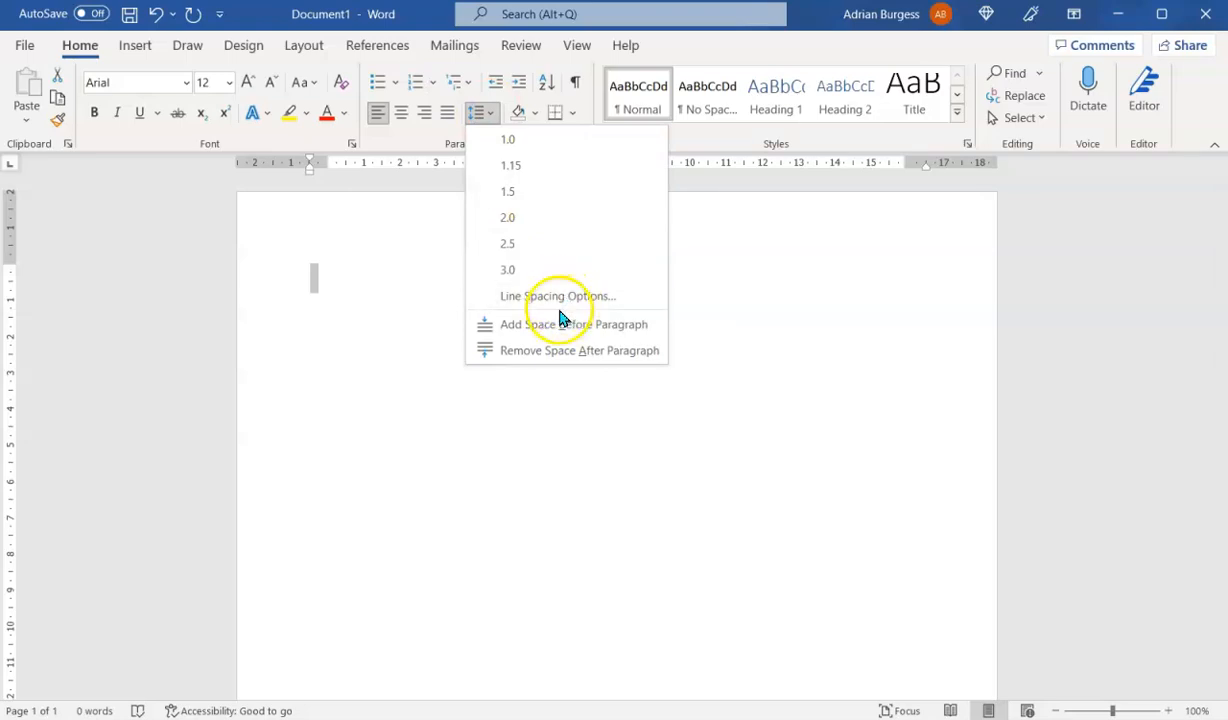
{"action": "mouse_move", "coordinate": [568, 306]}
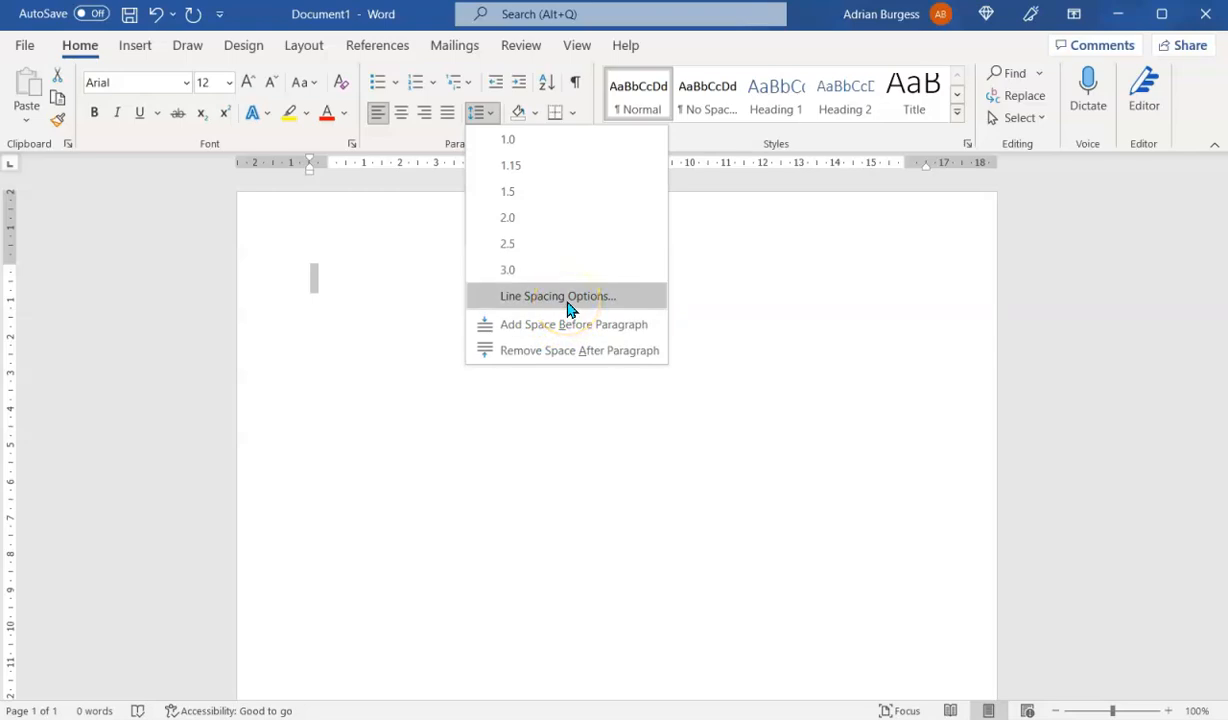
{"action": "left_click", "coordinate": [556, 296]}
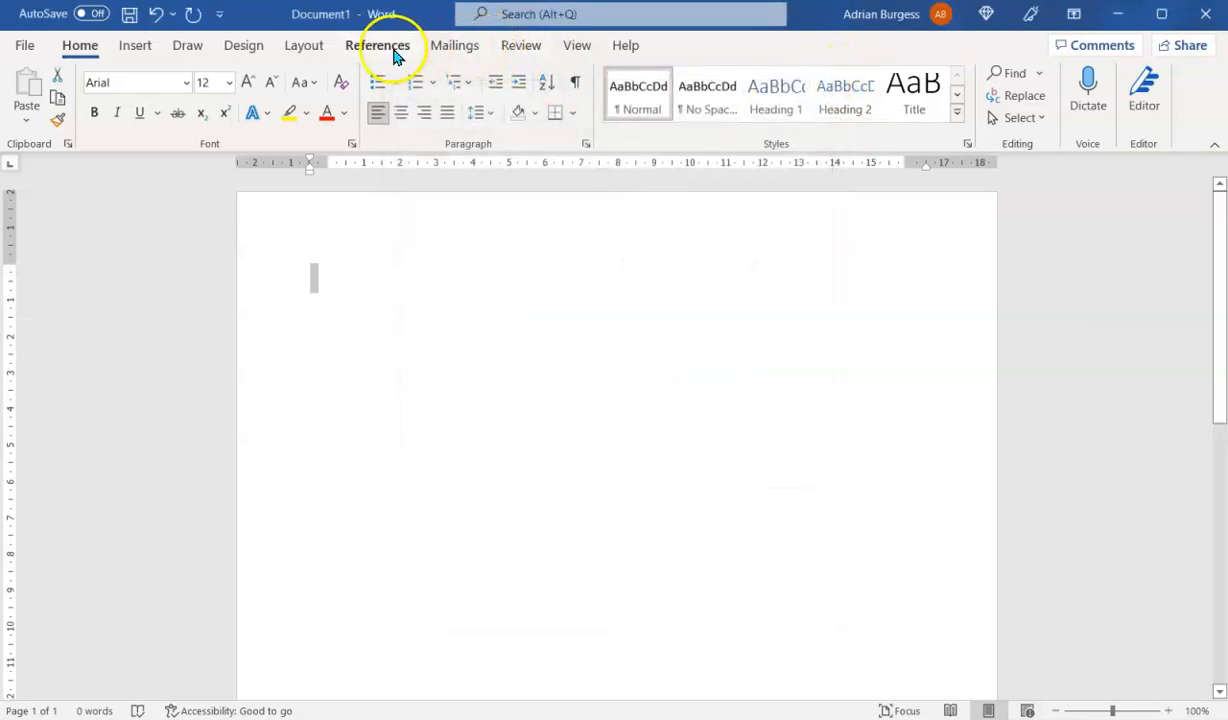
{"action": "mouse_move", "coordinate": [444, 96]}
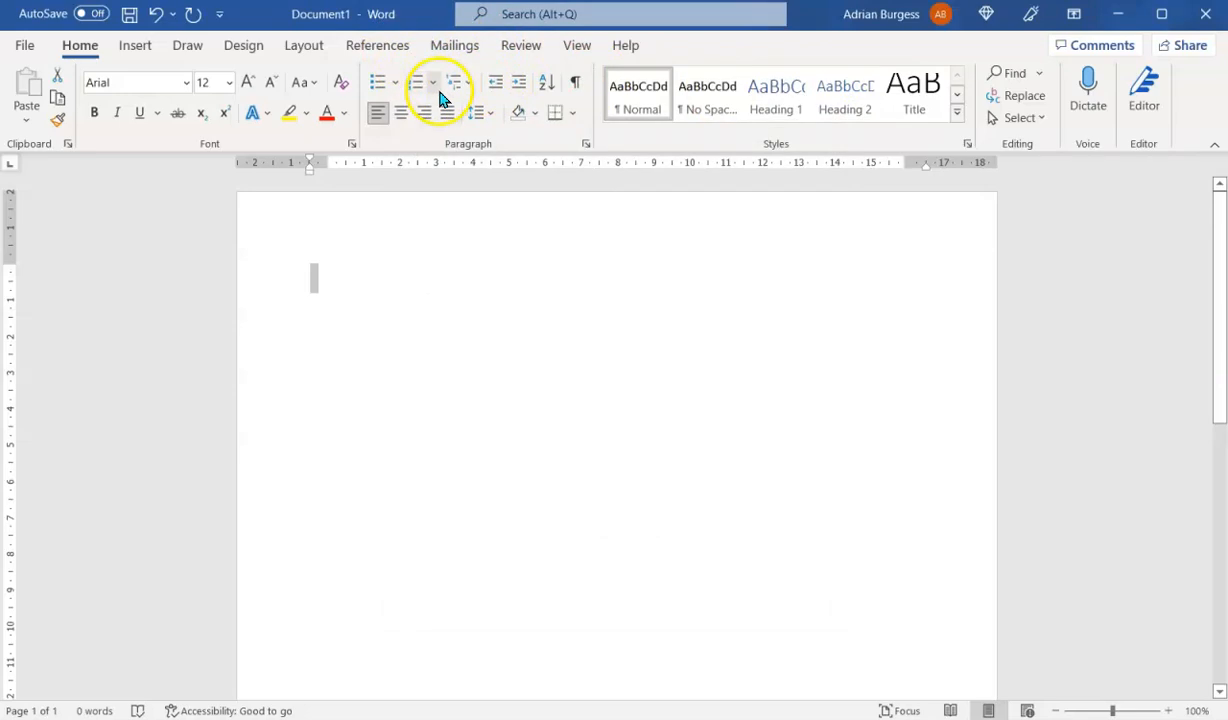
{"action": "mouse_move", "coordinate": [472, 112]}
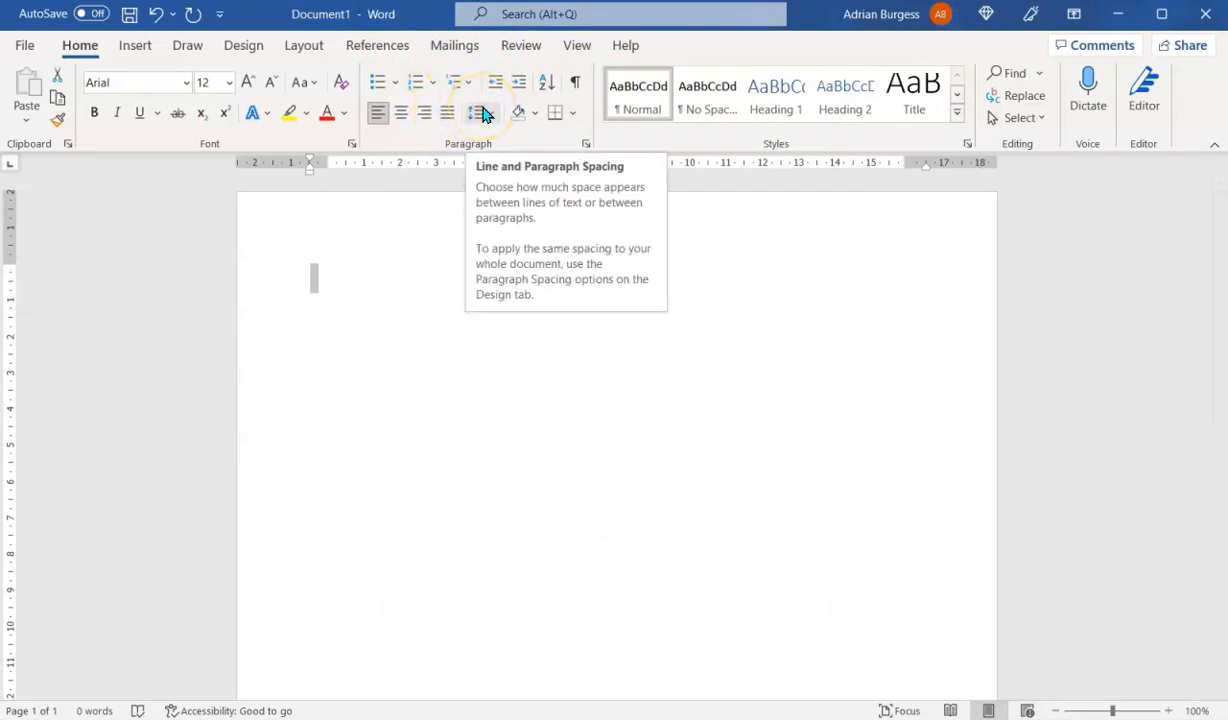
{"action": "left_click", "coordinate": [476, 112]}
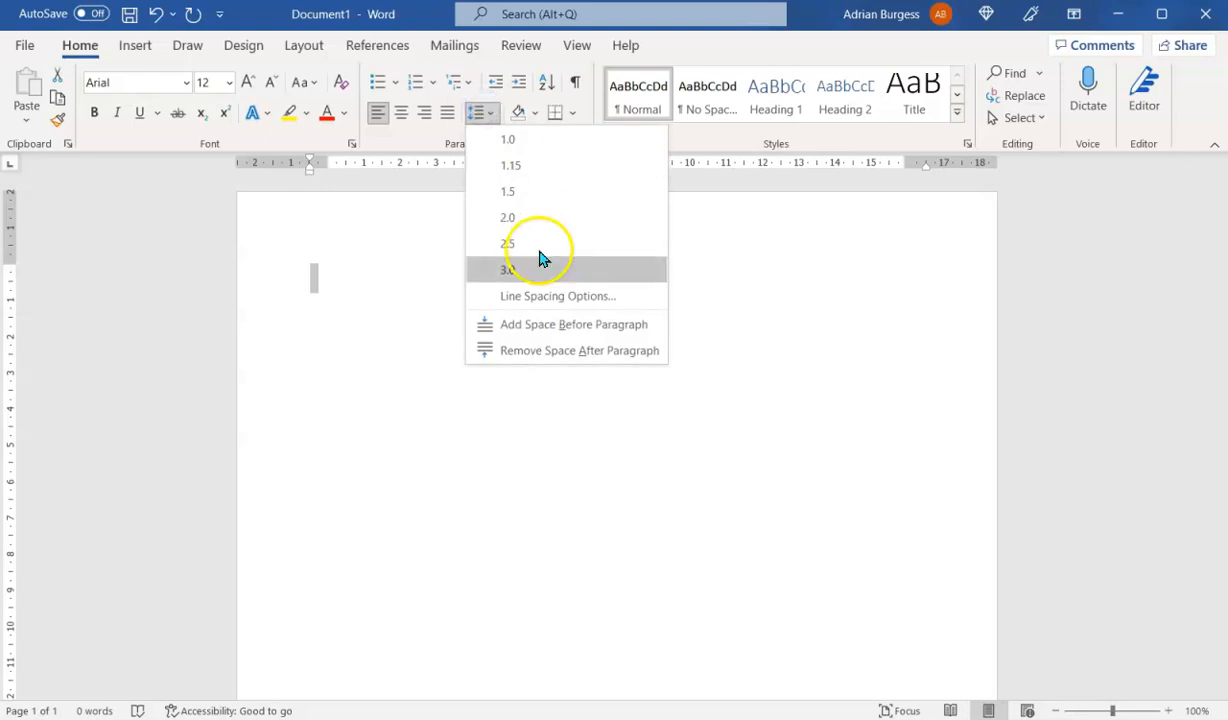
{"action": "mouse_move", "coordinate": [546, 300]}
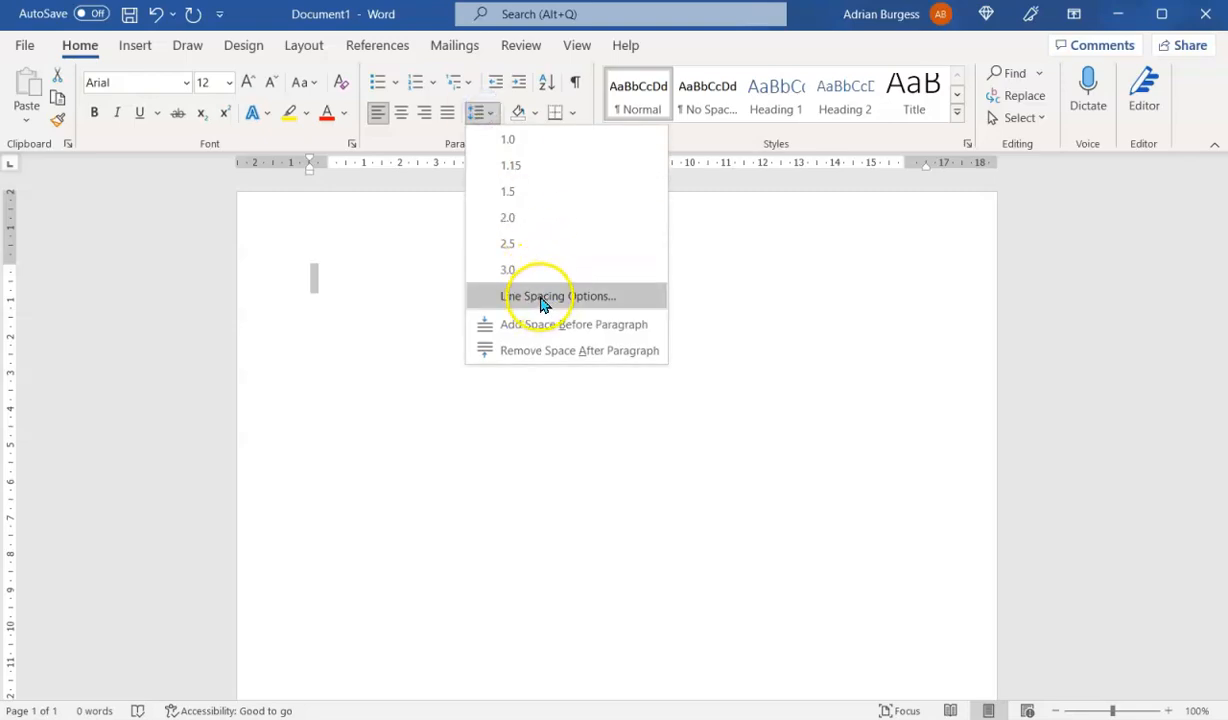
{"action": "left_click", "coordinate": [556, 296]}
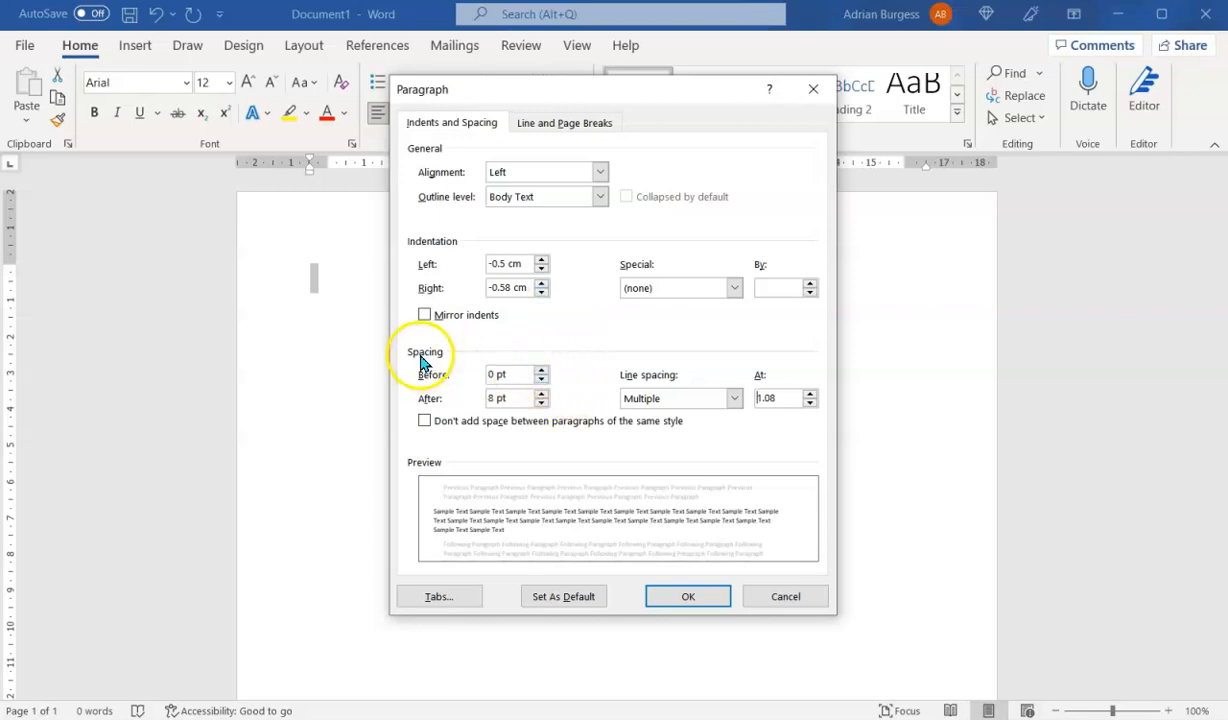
{"action": "mouse_move", "coordinate": [476, 364]}
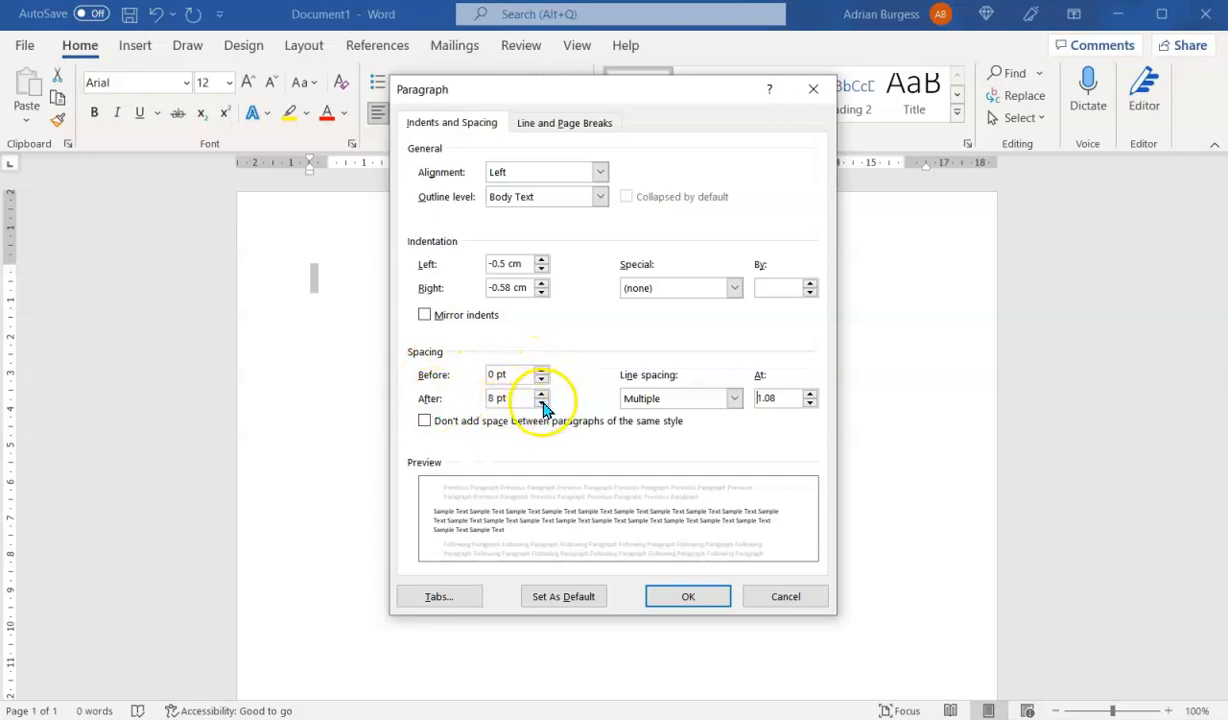
- Set spacing After to 0 pt and line spacing to Single, then apply
{"action": "left_click", "coordinate": [544, 404]}
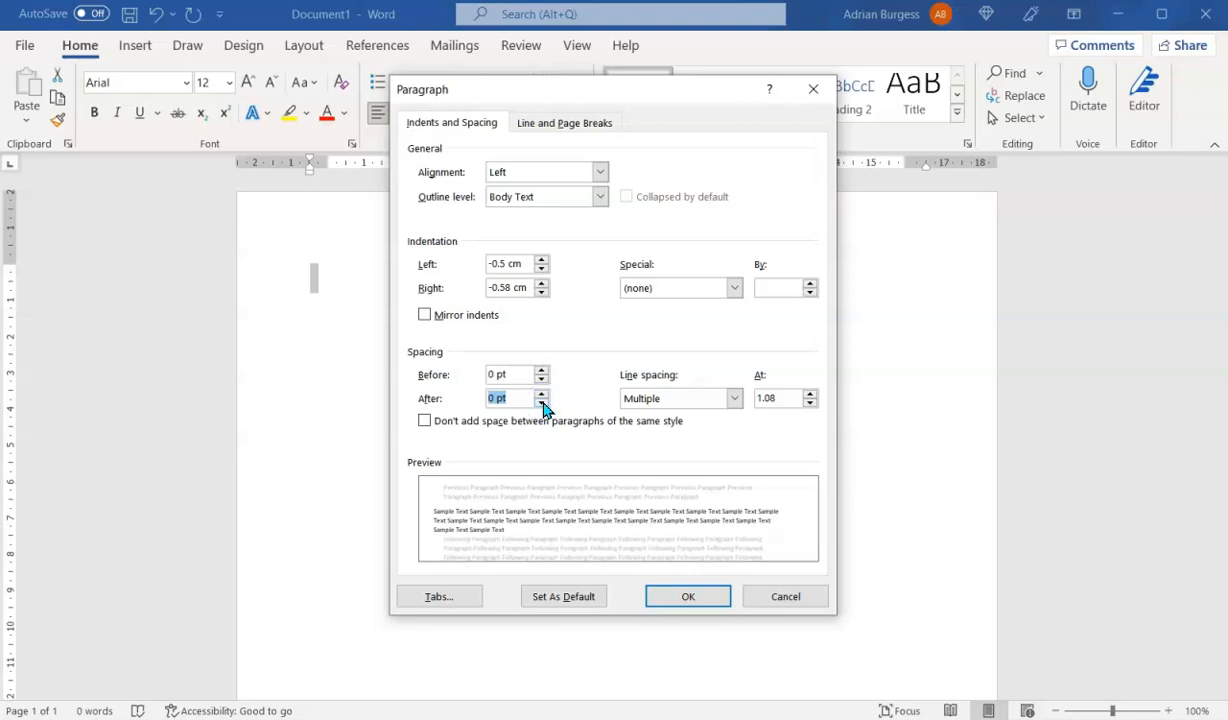
{"action": "mouse_move", "coordinate": [618, 428]}
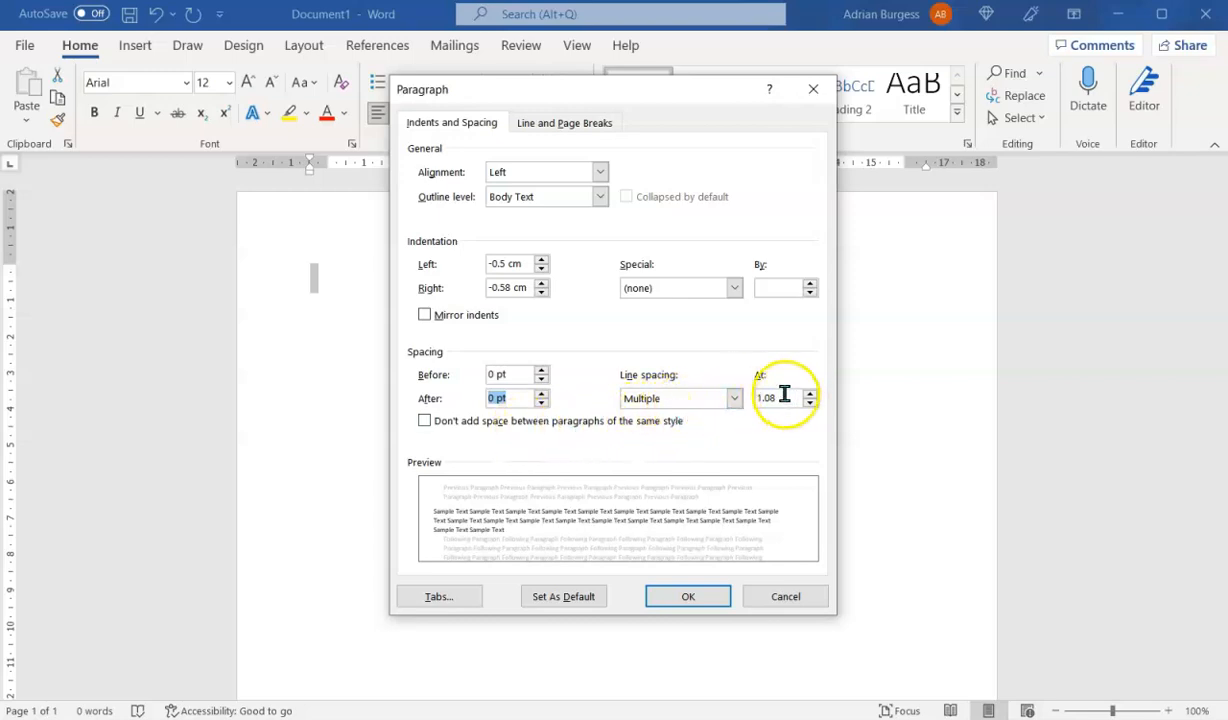
{"action": "mouse_move", "coordinate": [788, 424]}
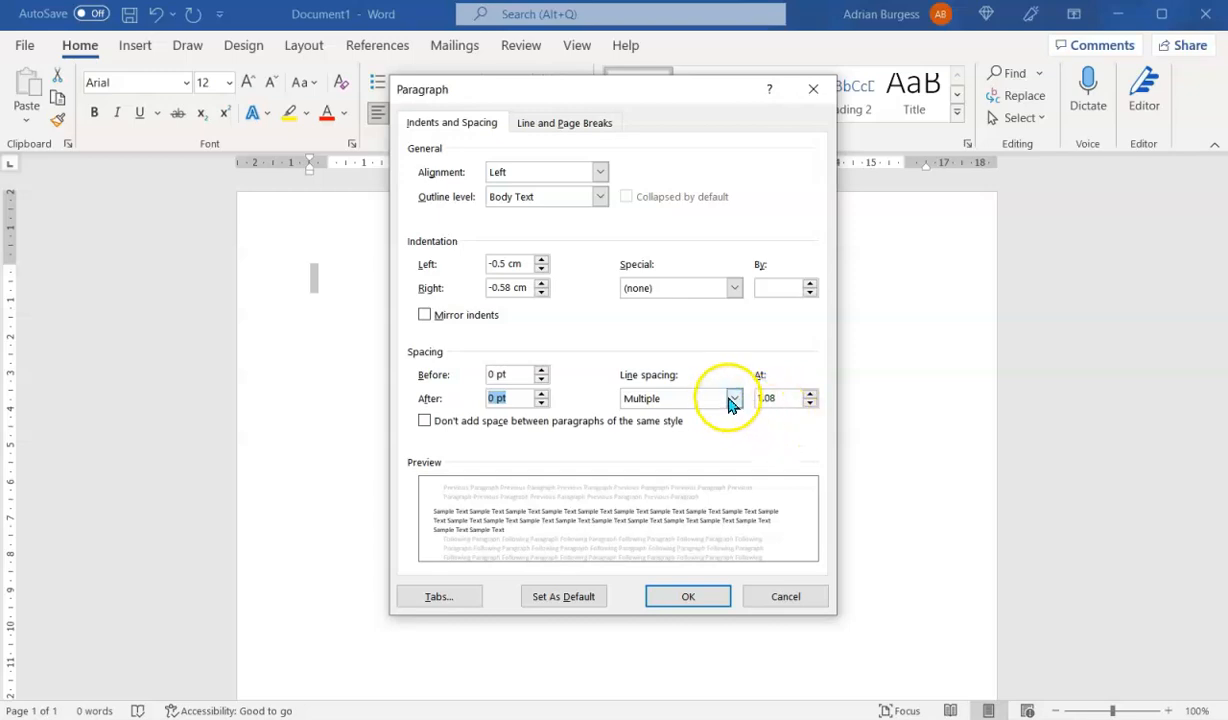
{"action": "left_click", "coordinate": [734, 398]}
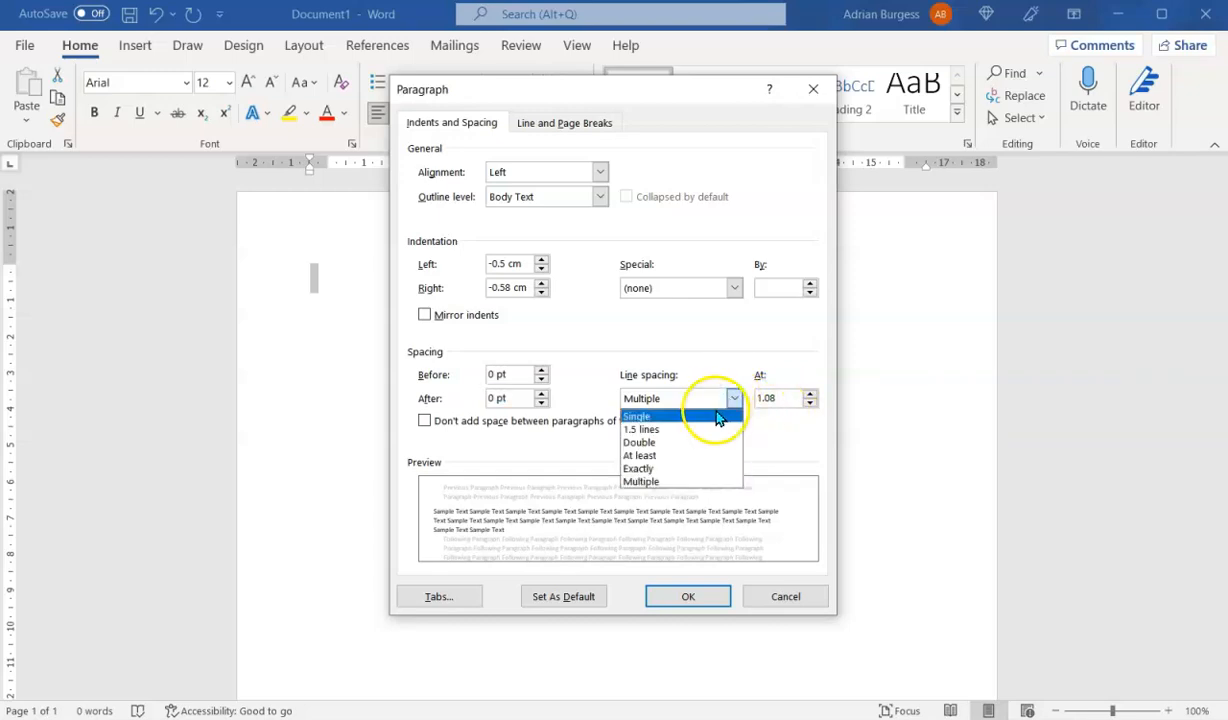
{"action": "left_click", "coordinate": [636, 414]}
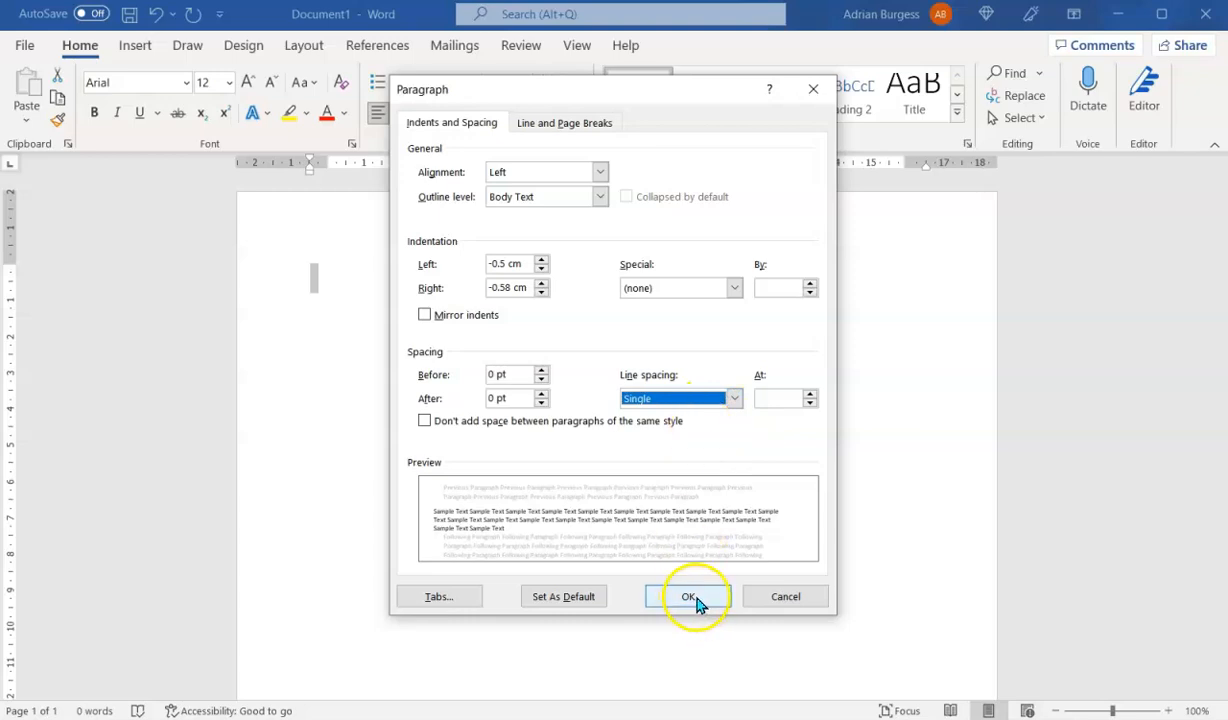
{"action": "left_click", "coordinate": [688, 596]}
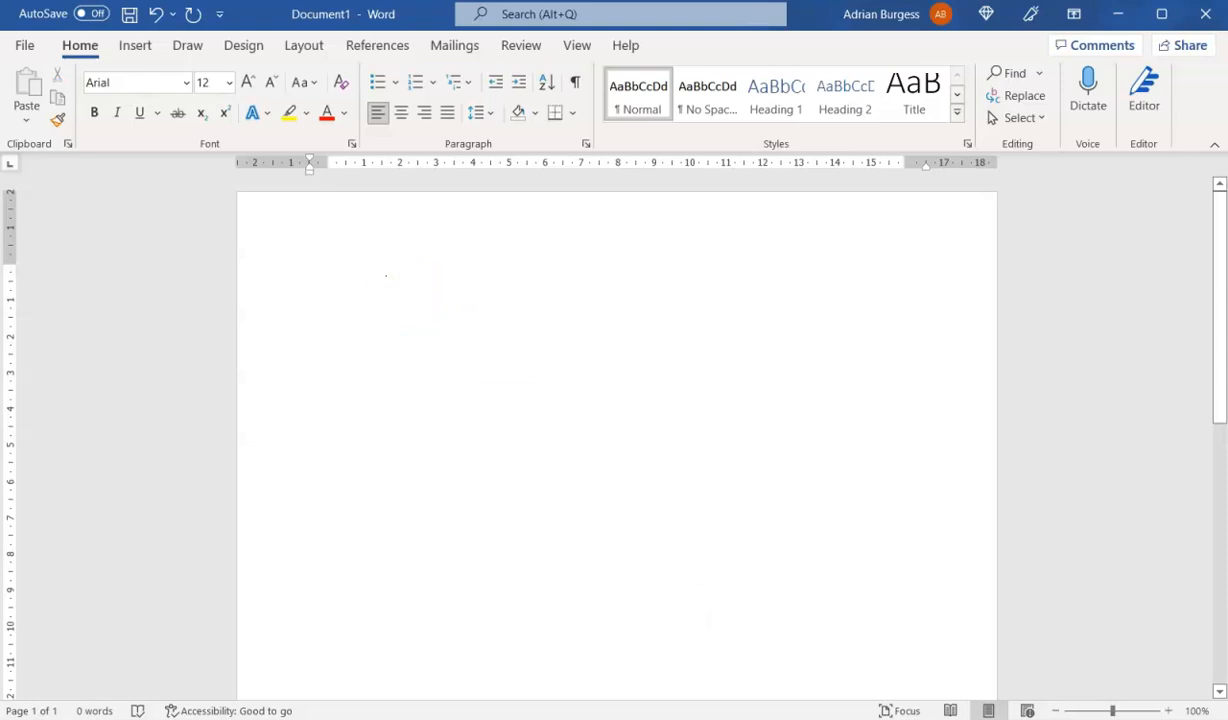
- Type the title 'Exit Interview Survey Questions' and start a new line beneath it
{"action": "left_click", "coordinate": [312, 272]}
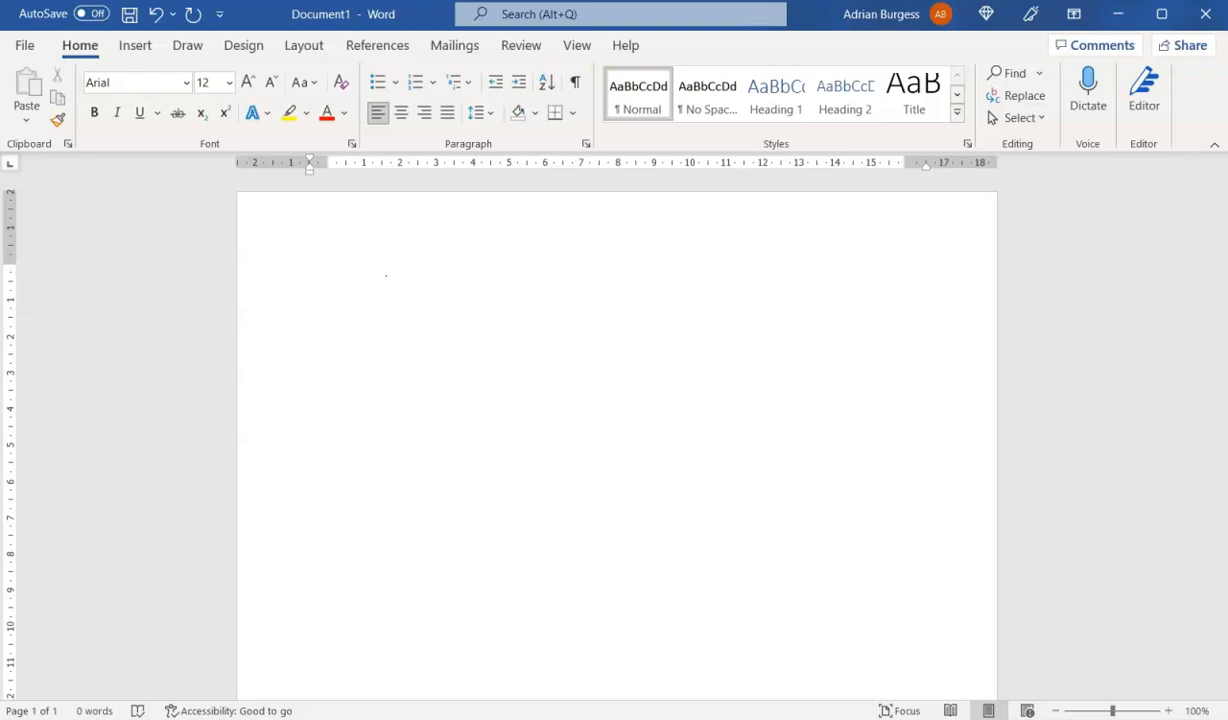
{"action": "type", "text": "E"}
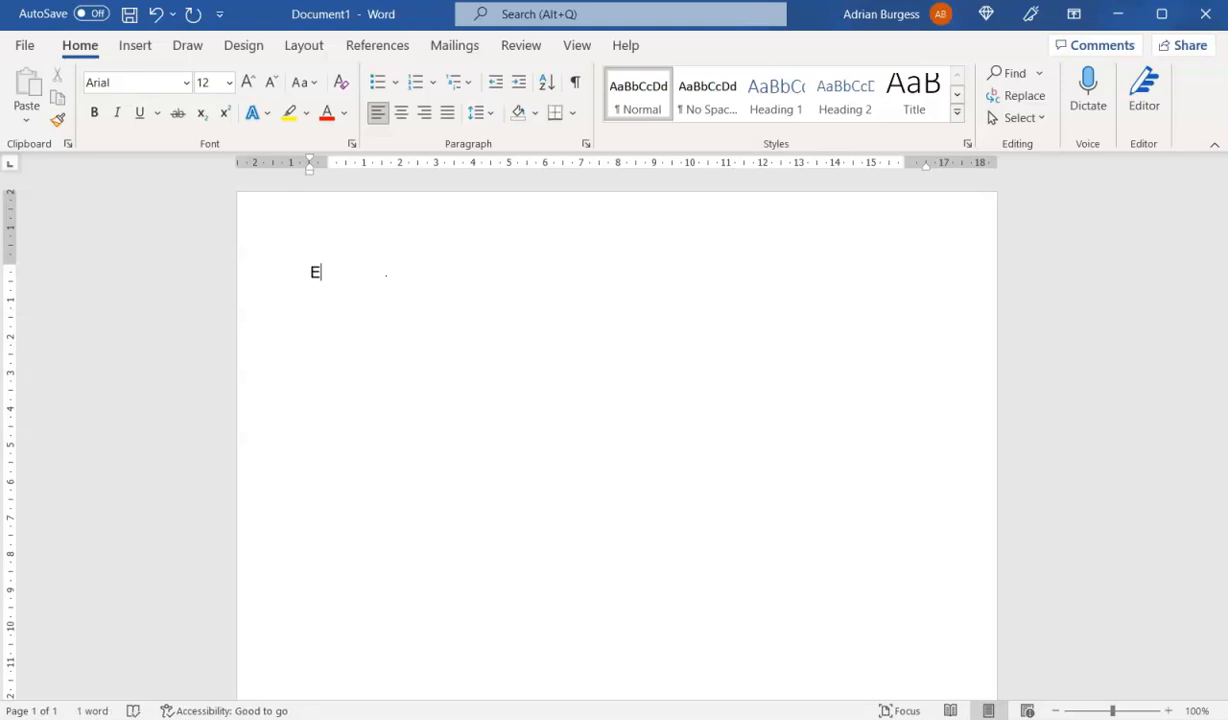
{"action": "type", "text": "xit"}
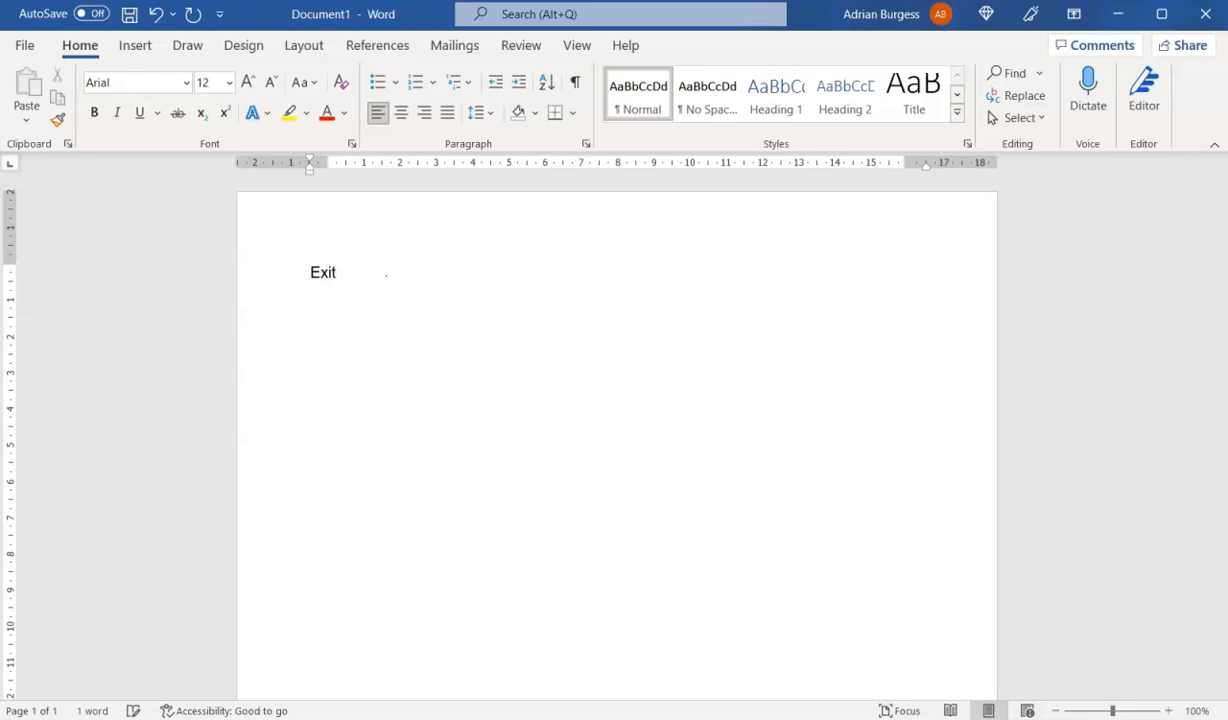
{"action": "type", "text": "In"}
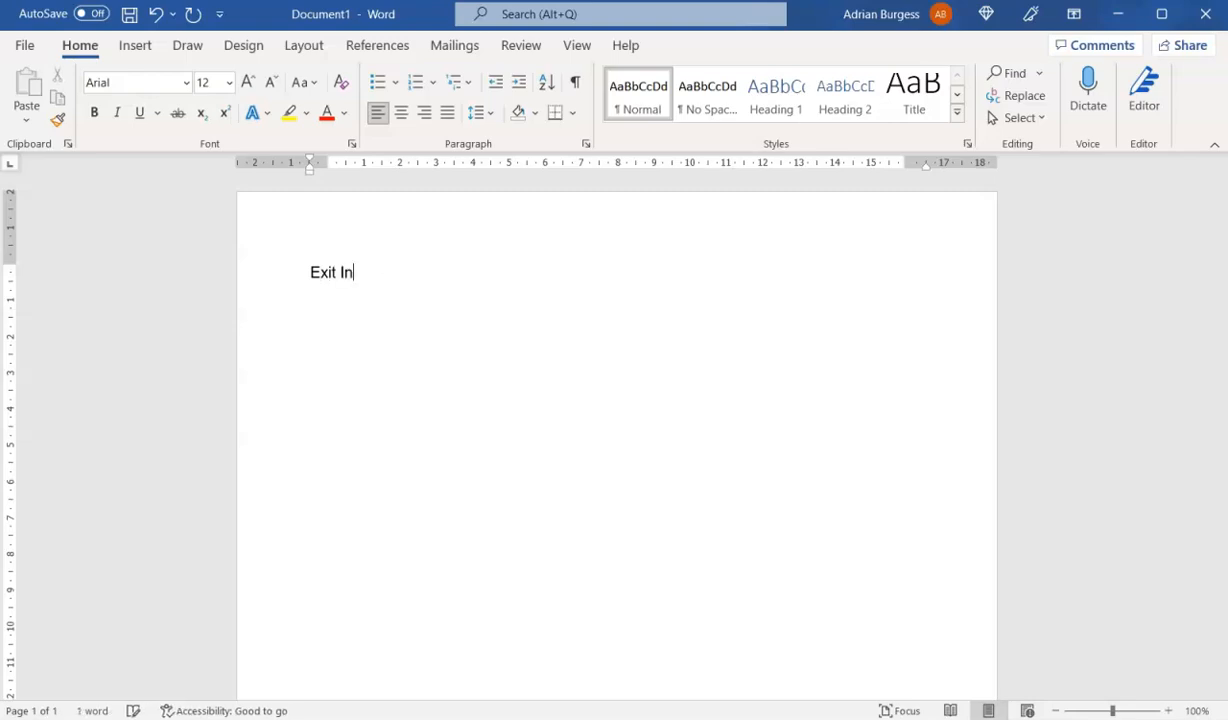
{"action": "type", "text": "terview S"}
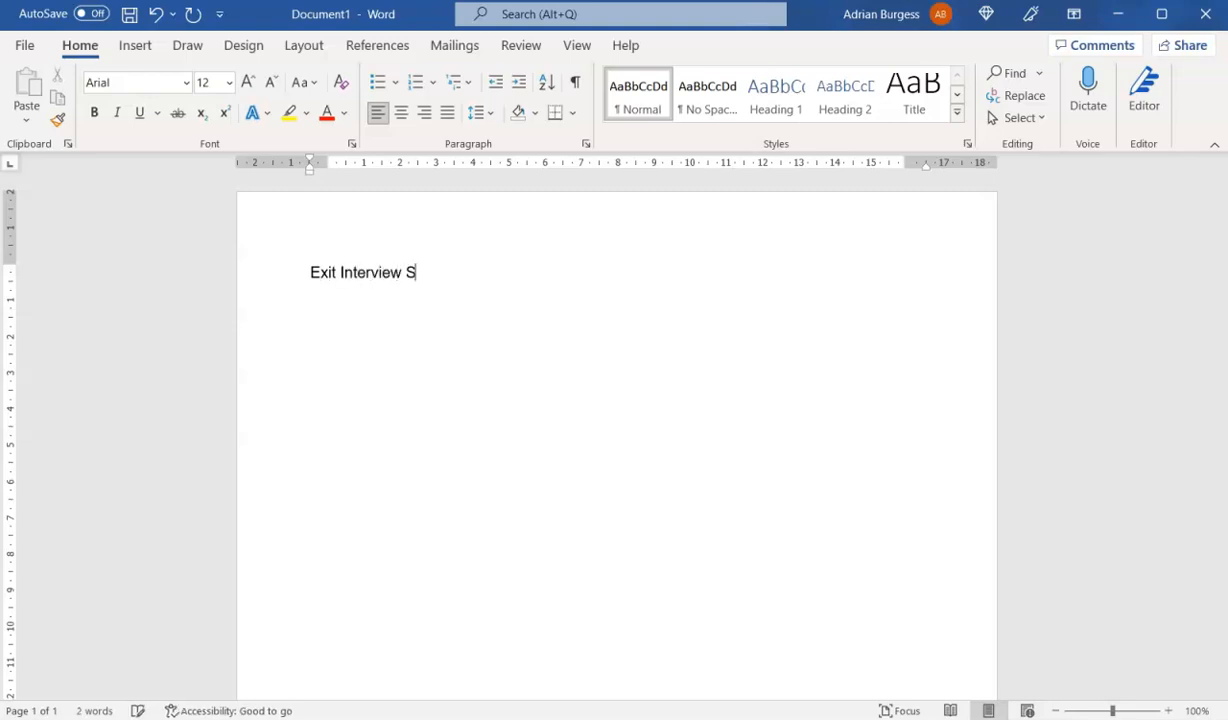
{"action": "type", "text": "urvey Q"}
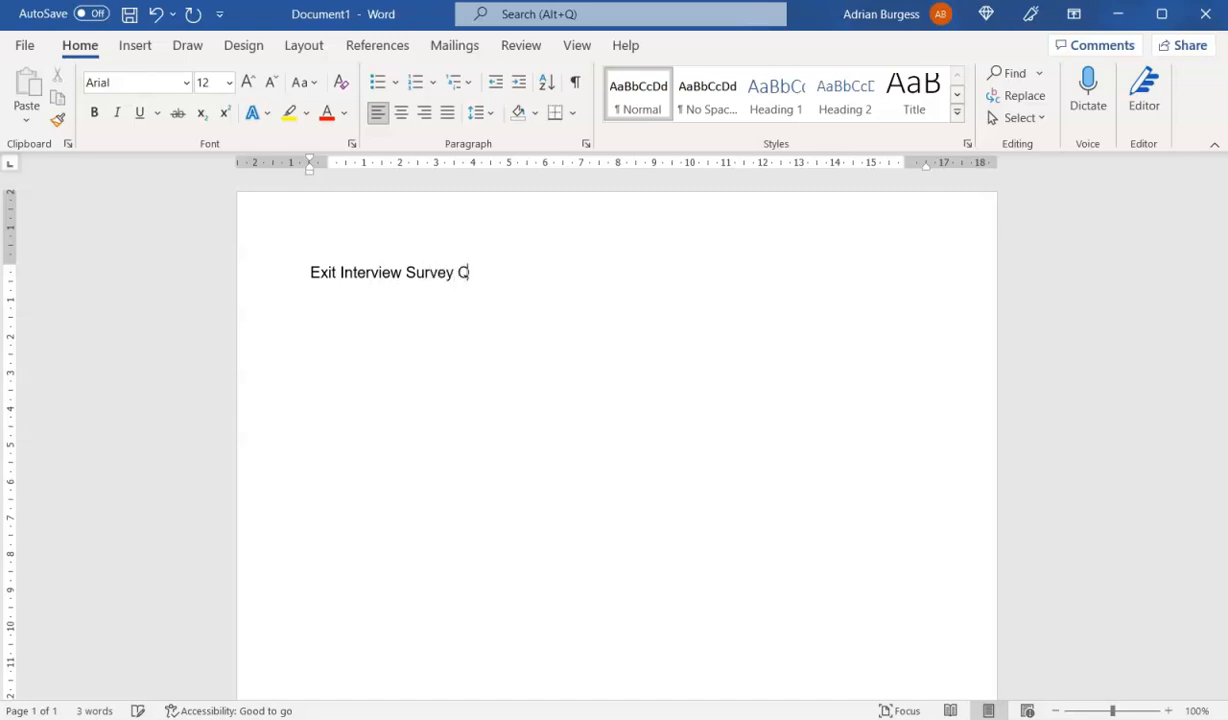
{"action": "type", "text": "uestion"}
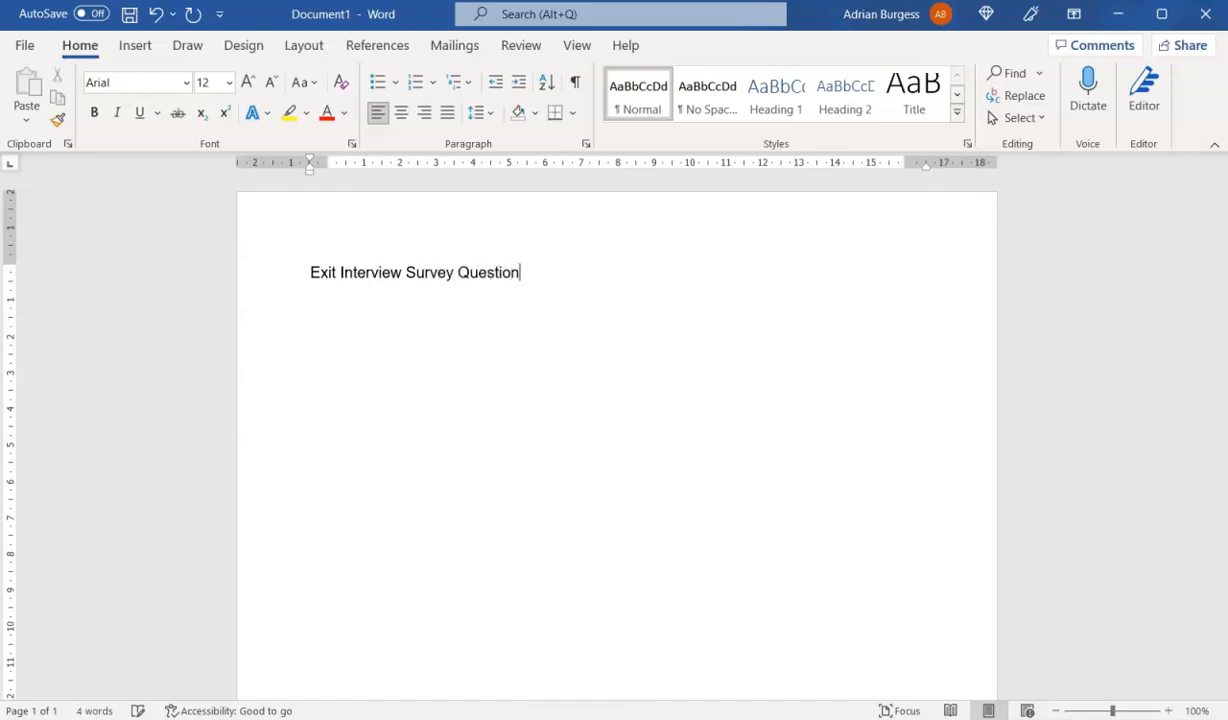
{"action": "type", "text": "s"}
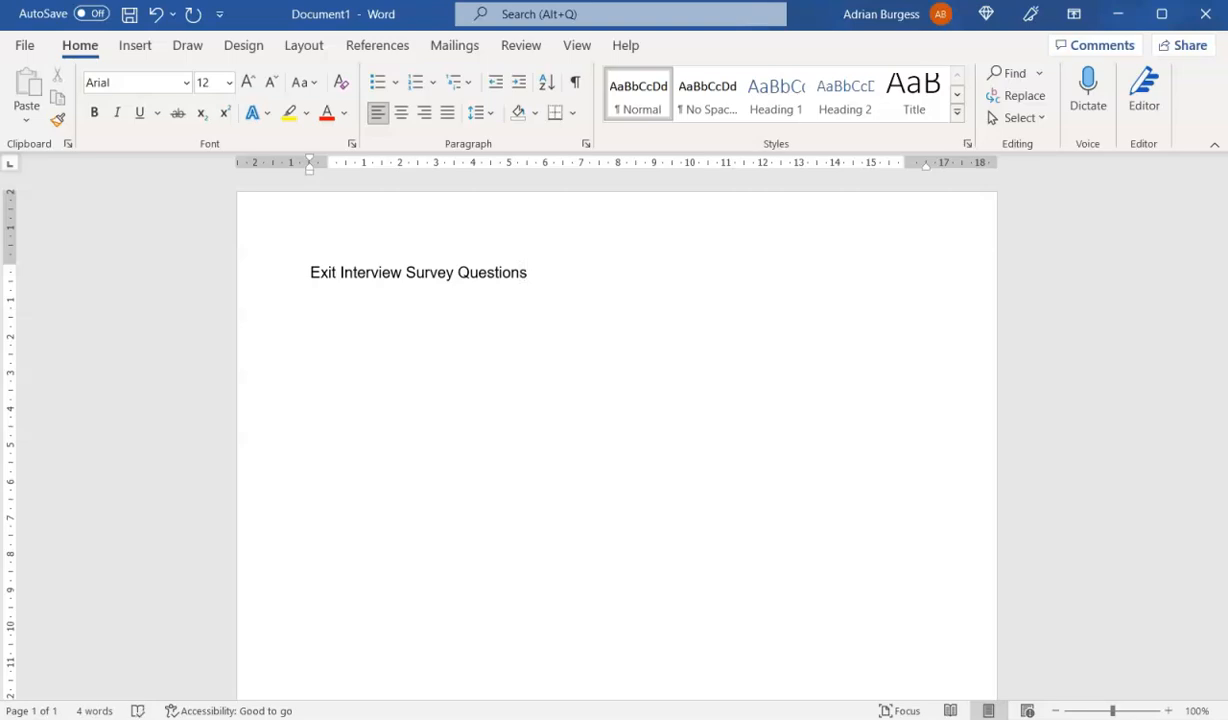
{"action": "key", "text": "enter"}
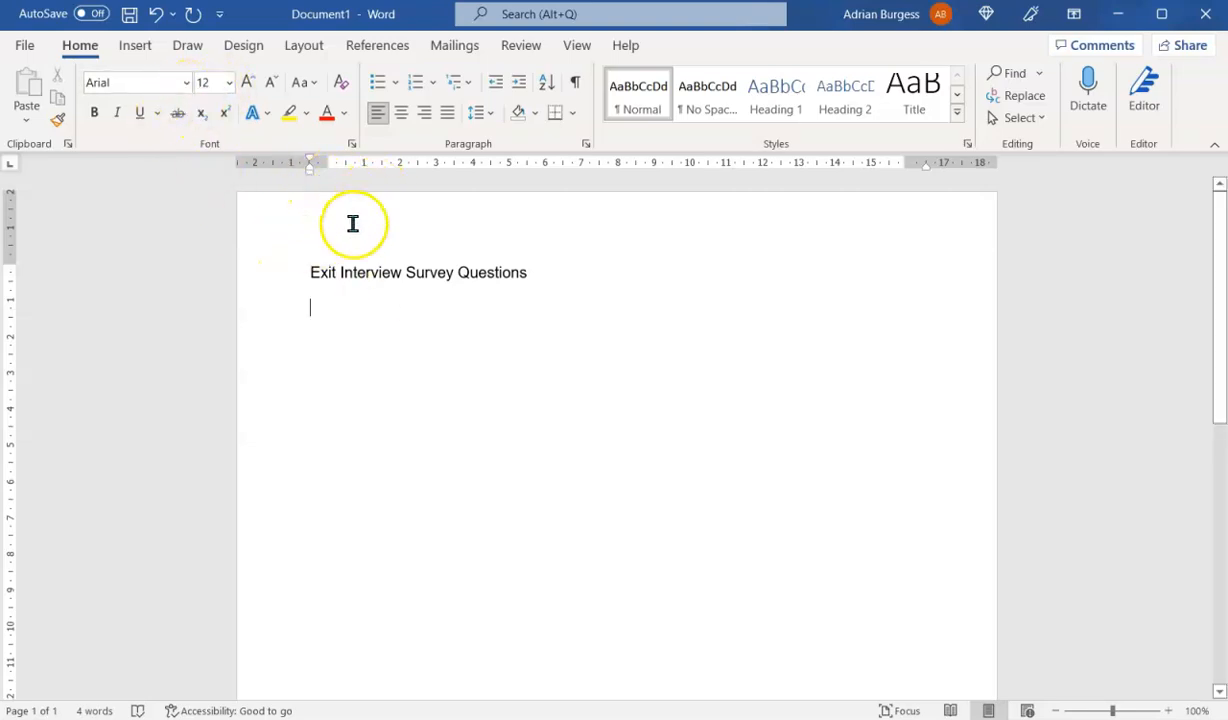
{"action": "mouse_move", "coordinate": [338, 244]}
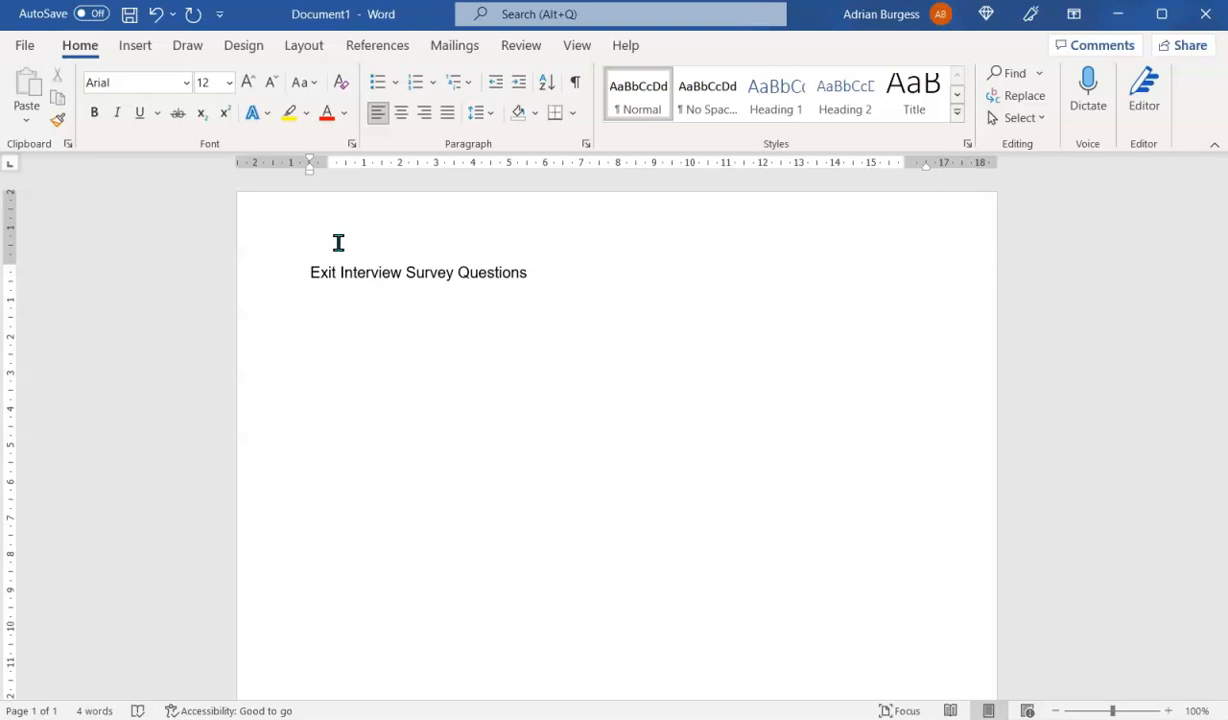
{"action": "mouse_move", "coordinate": [432, 204]}
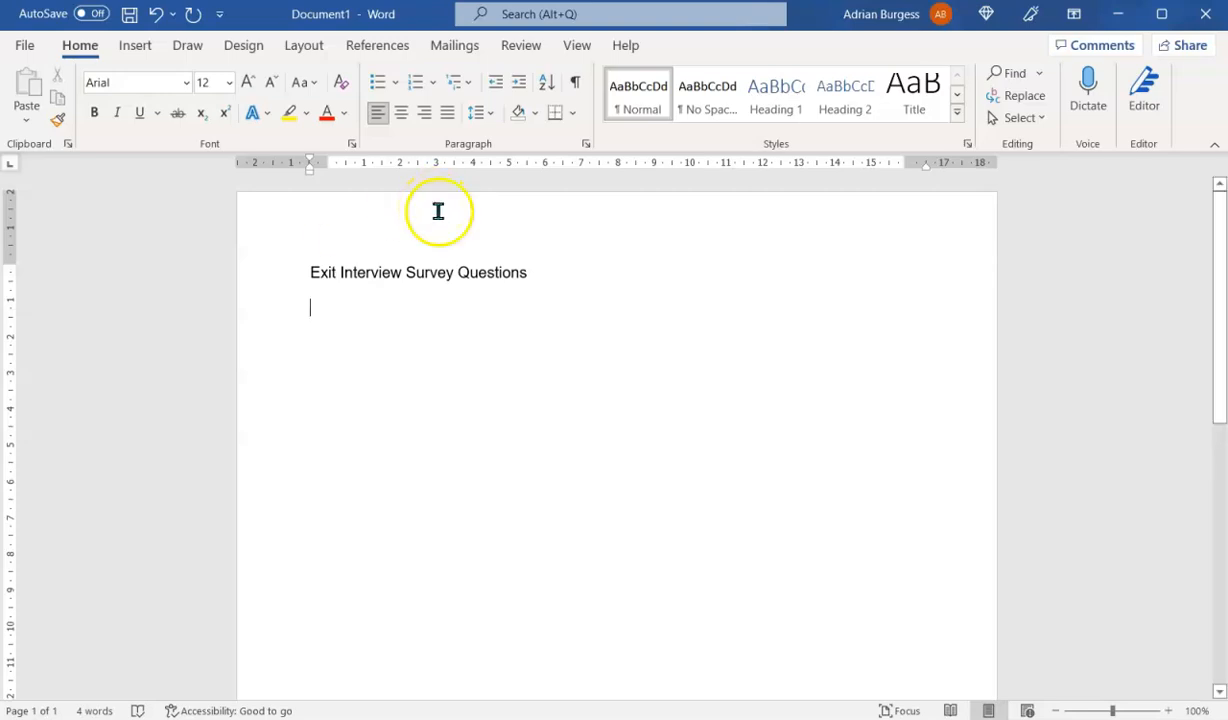
{"action": "mouse_move", "coordinate": [104, 616]}
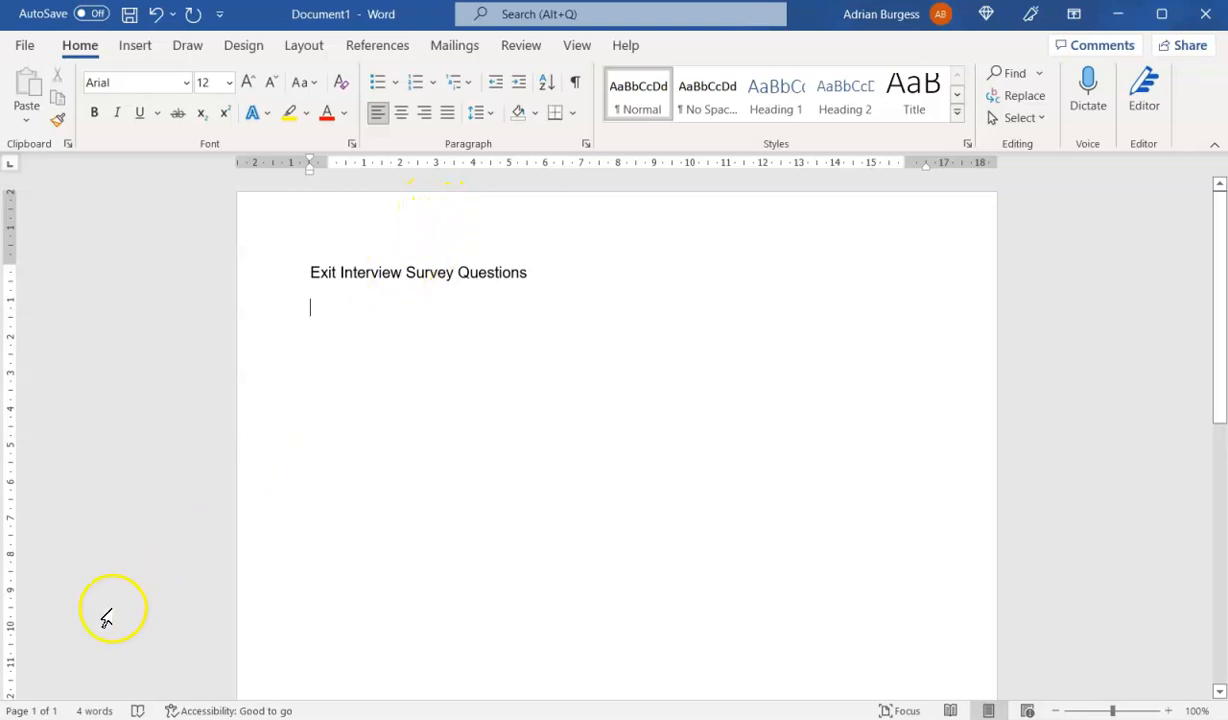
{"action": "mouse_move", "coordinate": [60, 708]}
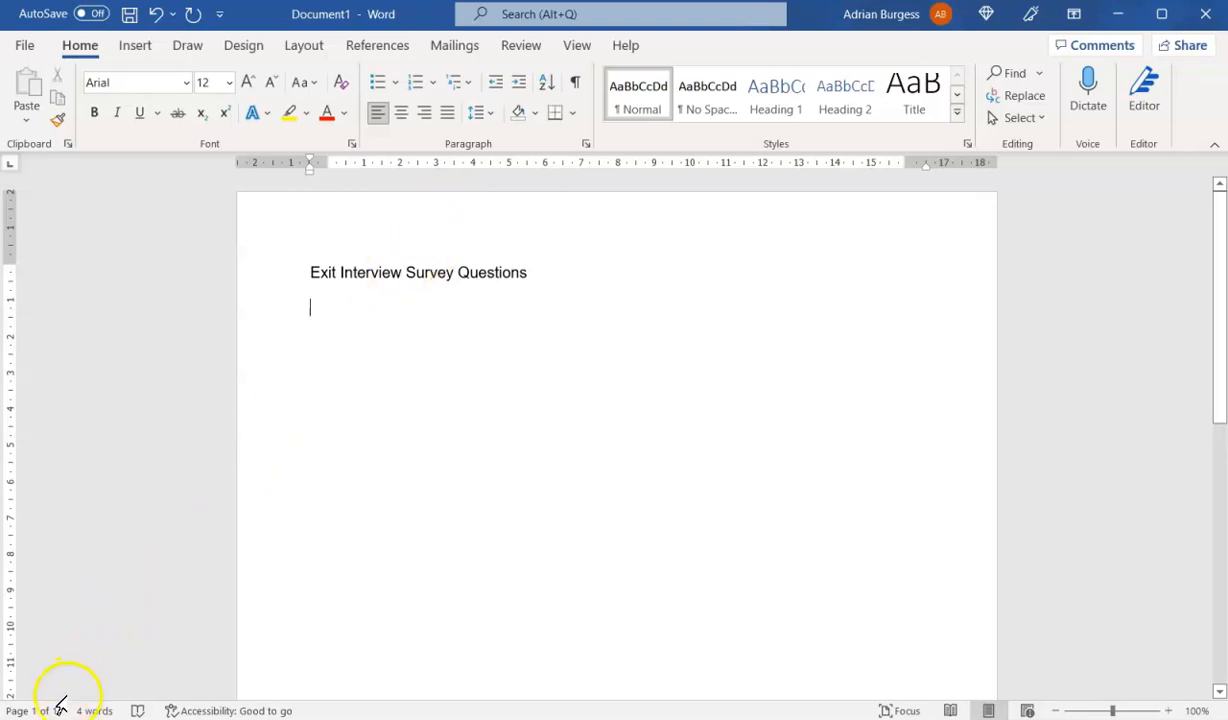